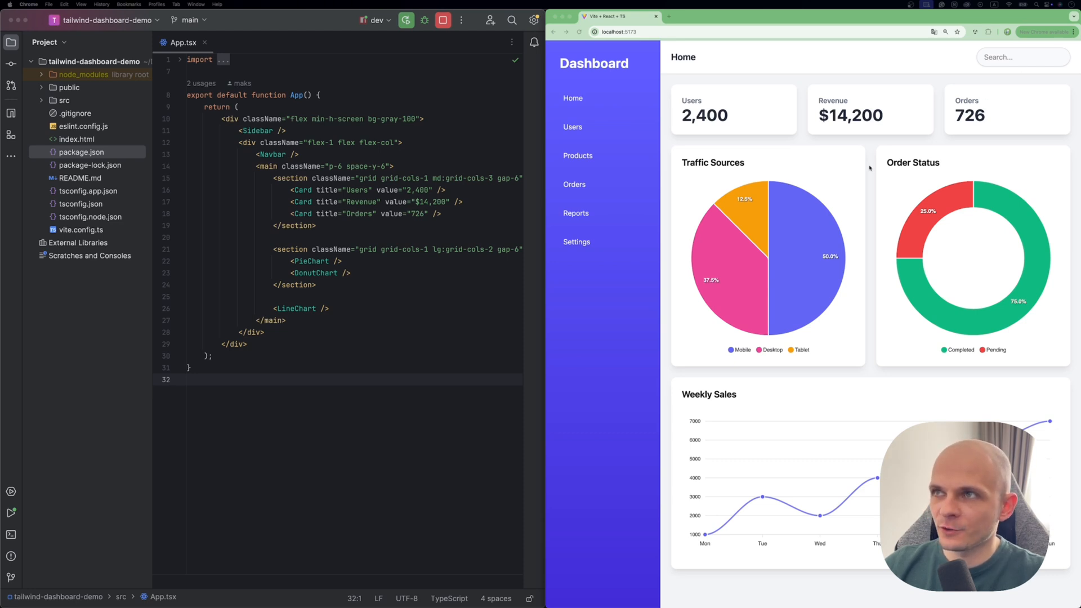
{"action": "mouse_move", "coordinate": [624, 111]}
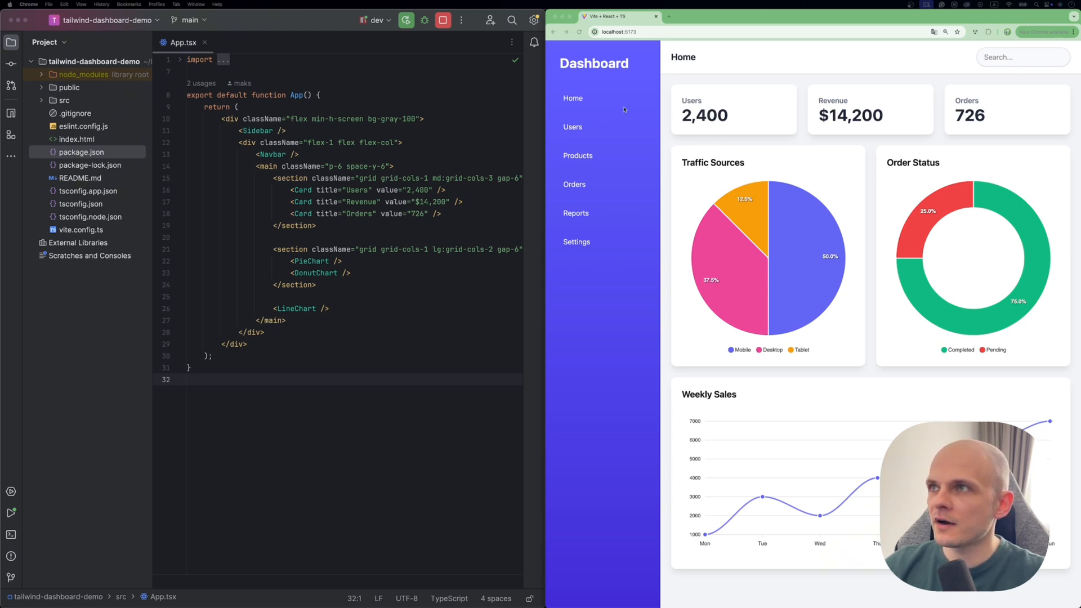
{"action": "mouse_move", "coordinate": [748, 70]}
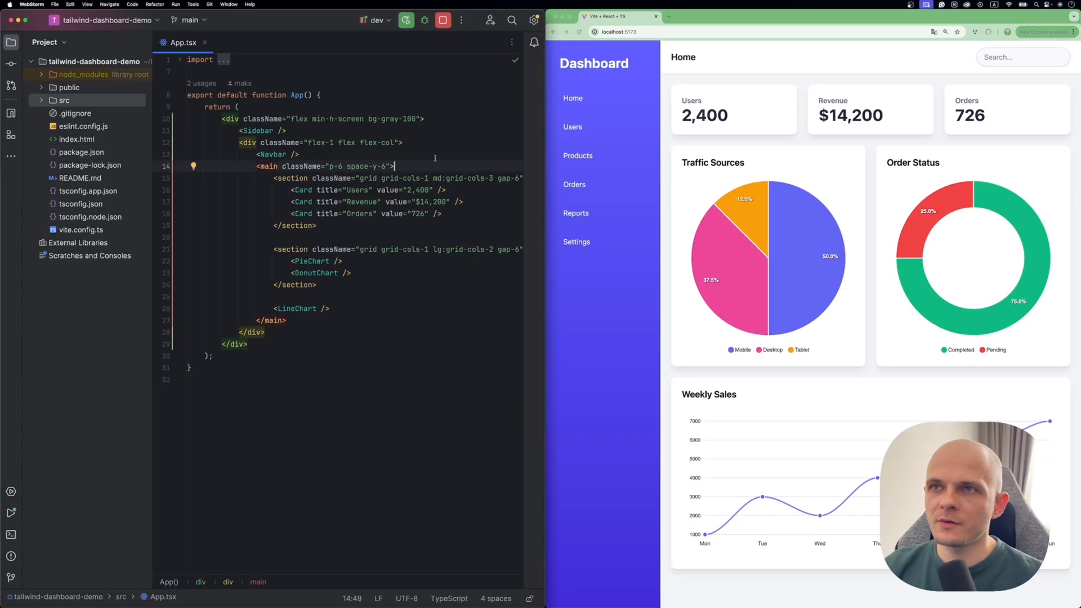
Expand src and components in the Project tree and select Card.tsx.
{"action": "left_click", "coordinate": [300, 154]}
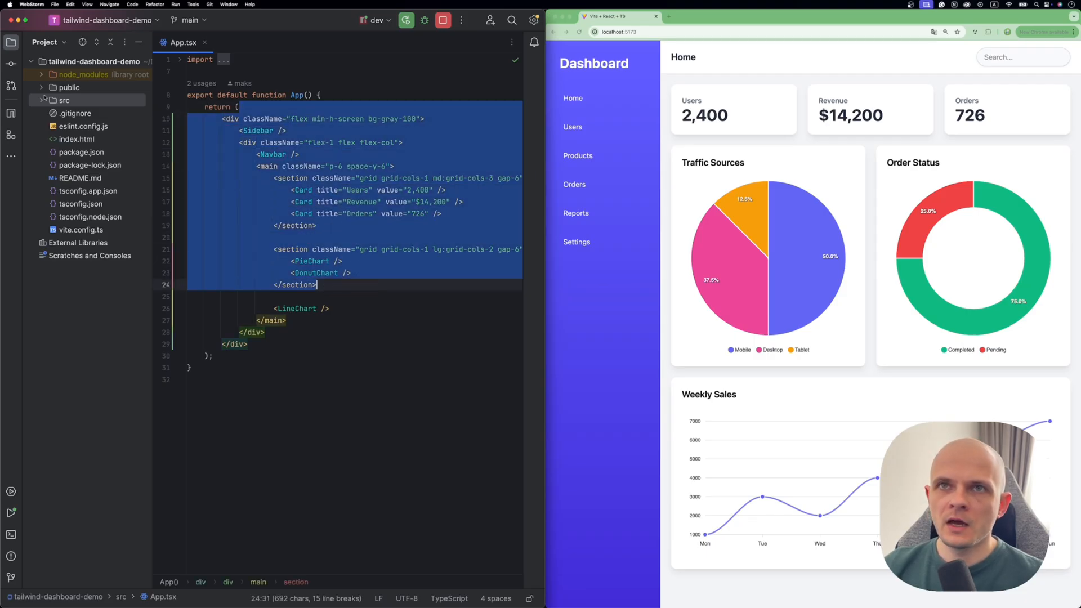
{"action": "left_click", "coordinate": [63, 100]}
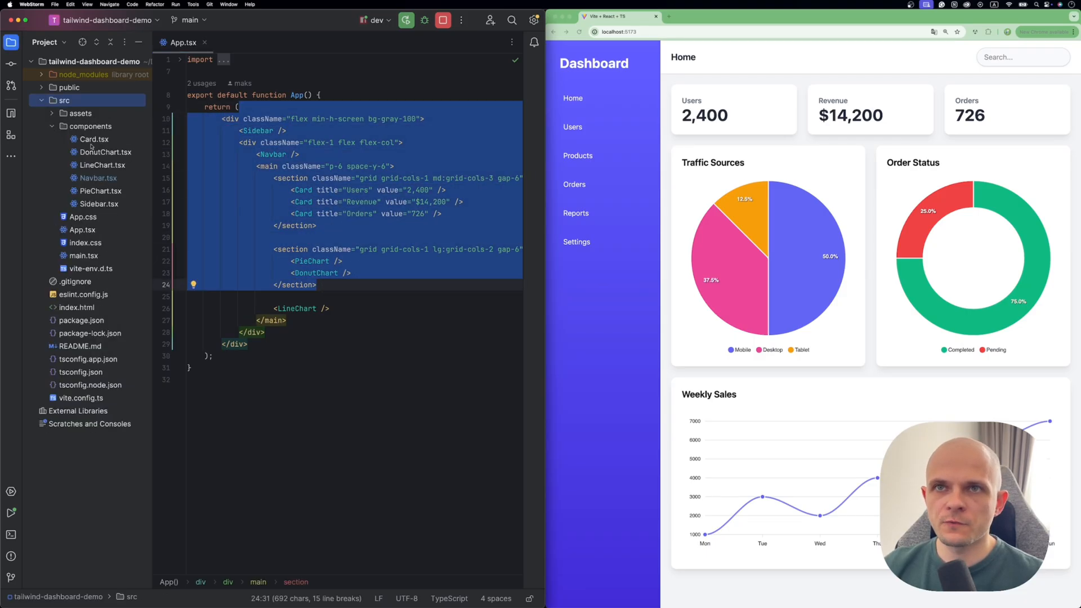
{"action": "left_click", "coordinate": [94, 139]}
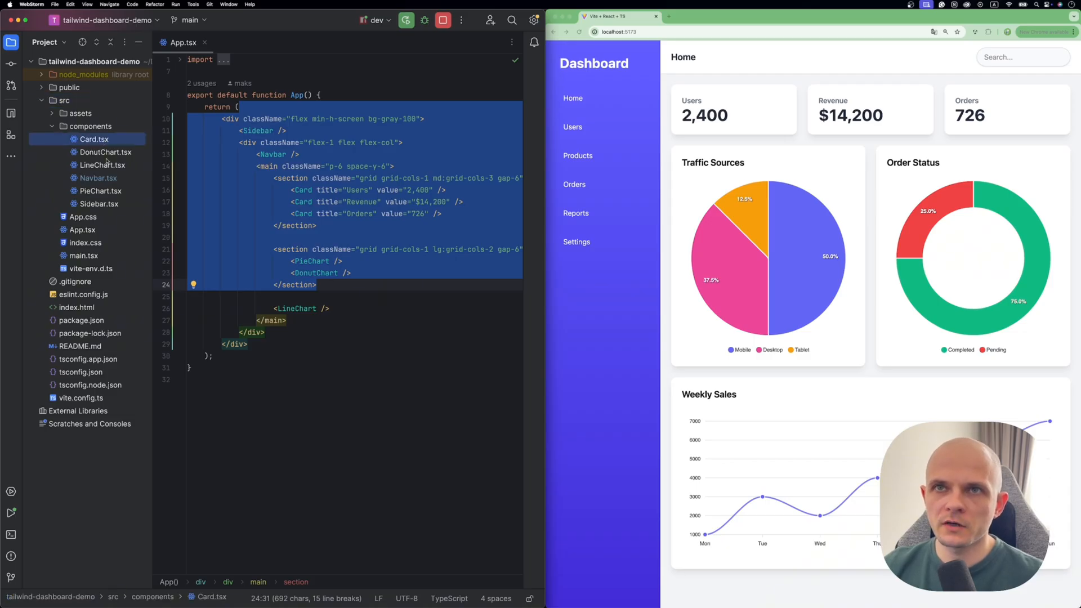
{"action": "left_click", "coordinate": [97, 203]}
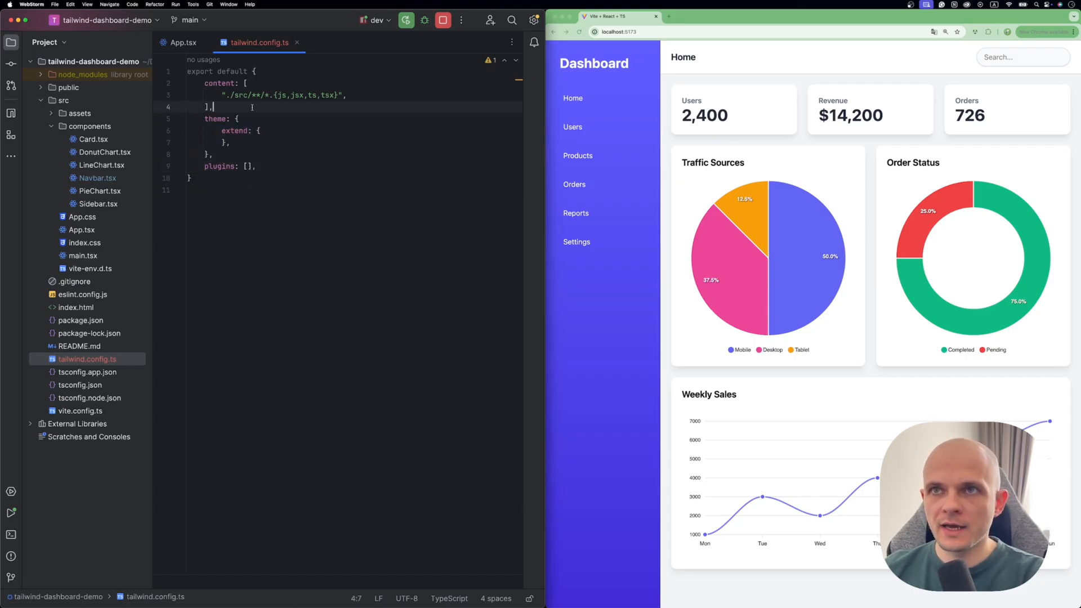
Add darkMode: 'class' after content in tailwind.config.ts, replacing the media/prefers-color-scheme attempt.
{"action": "type", "text": "darkMode: '',"}
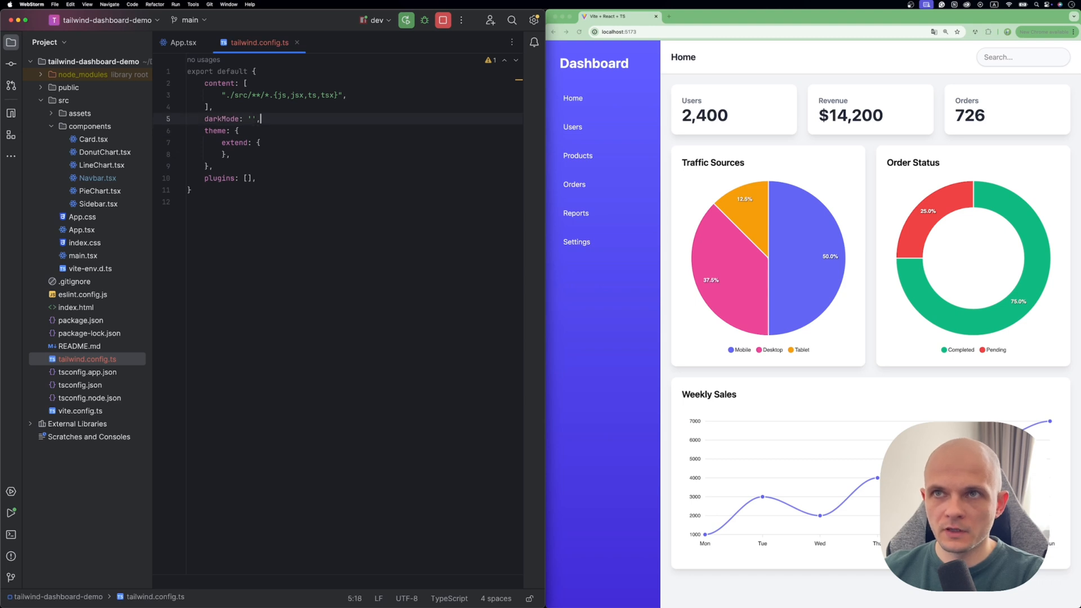
{"action": "type", "text": "media"}
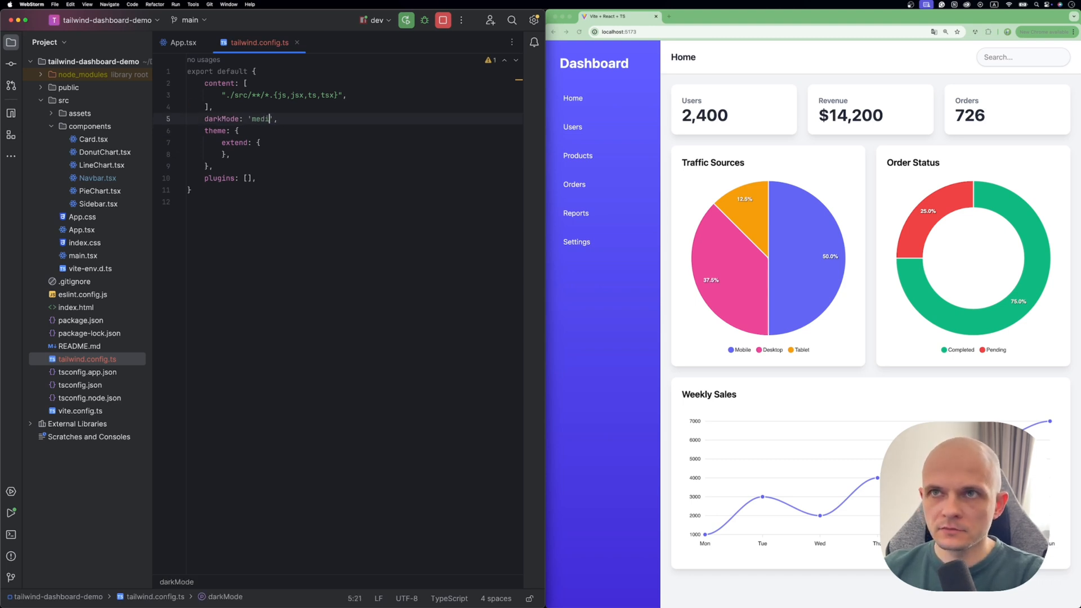
{"action": "type", "text": "class"}
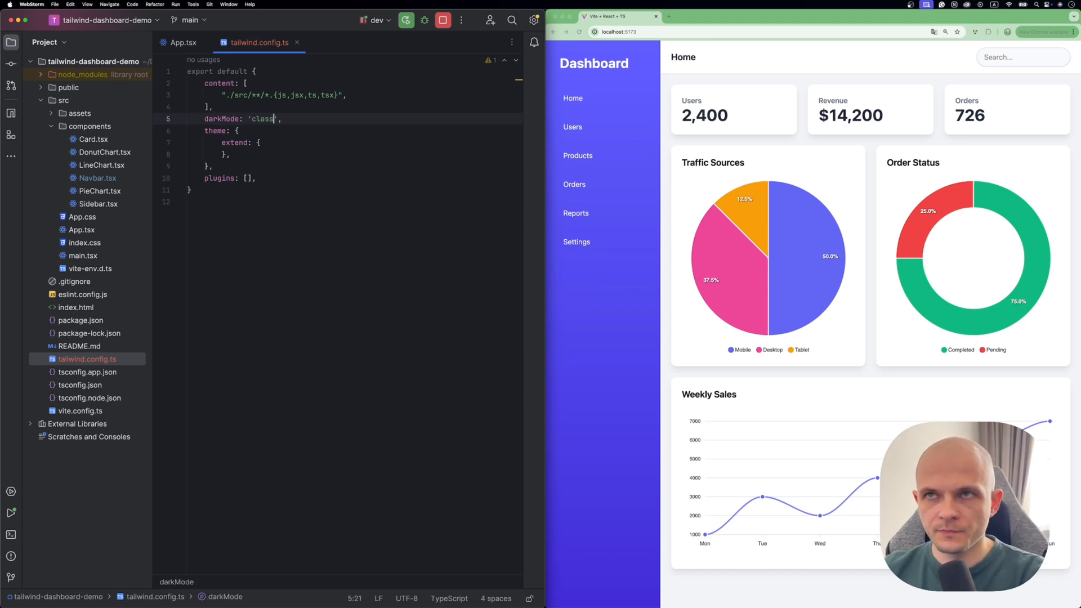
{"action": "key", "text": "Backspace"}
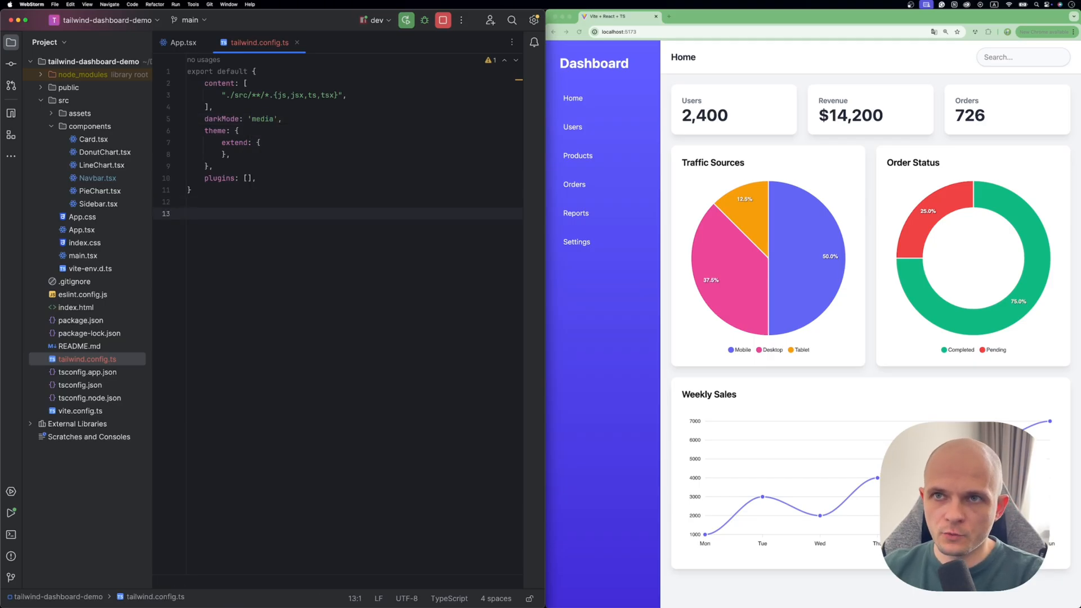
{"action": "type", "text": "@media (prefers-color-scheme: dark)"}
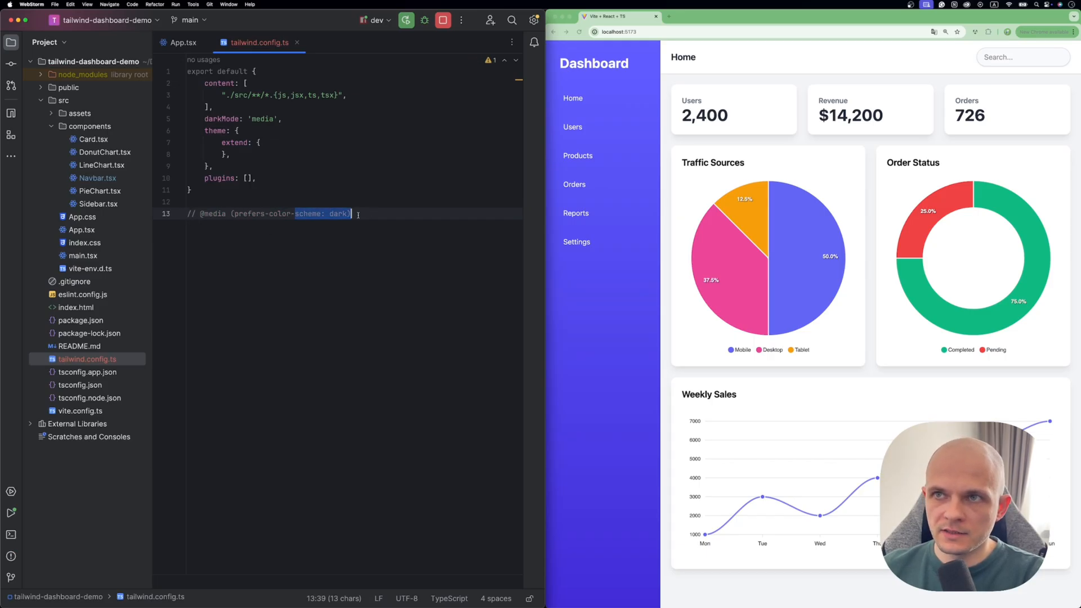
{"action": "left_click", "coordinate": [350, 214]}
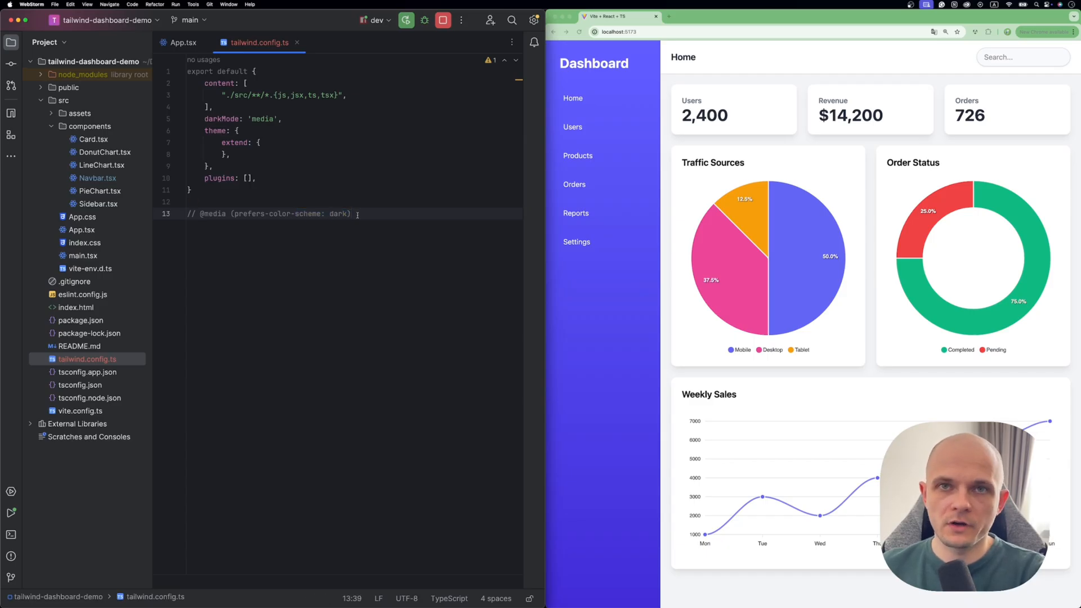
{"action": "type", "text": "cl"}
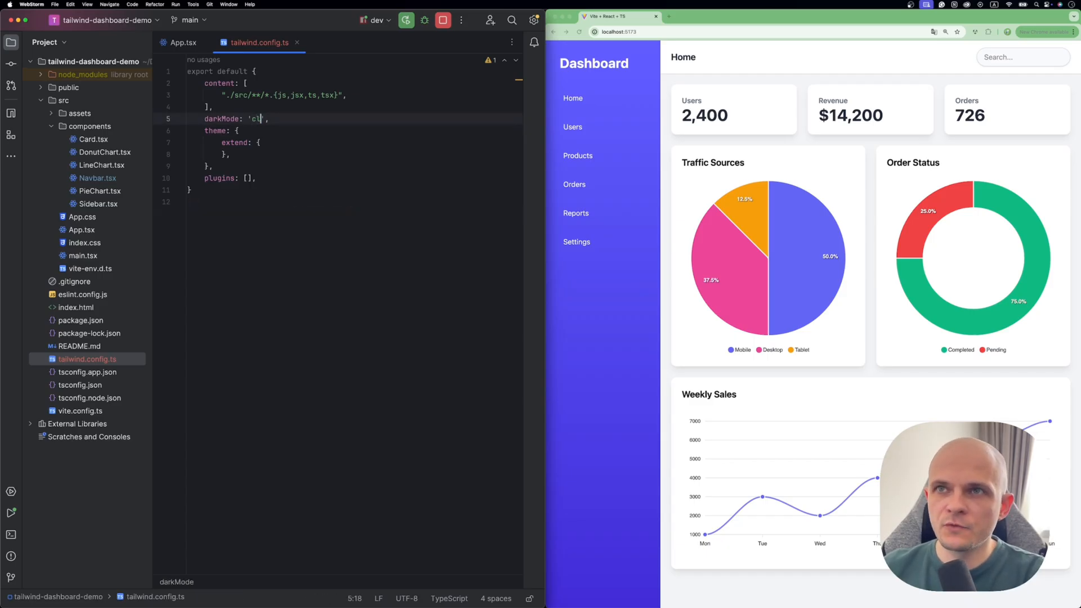
{"action": "type", "text": "class"}
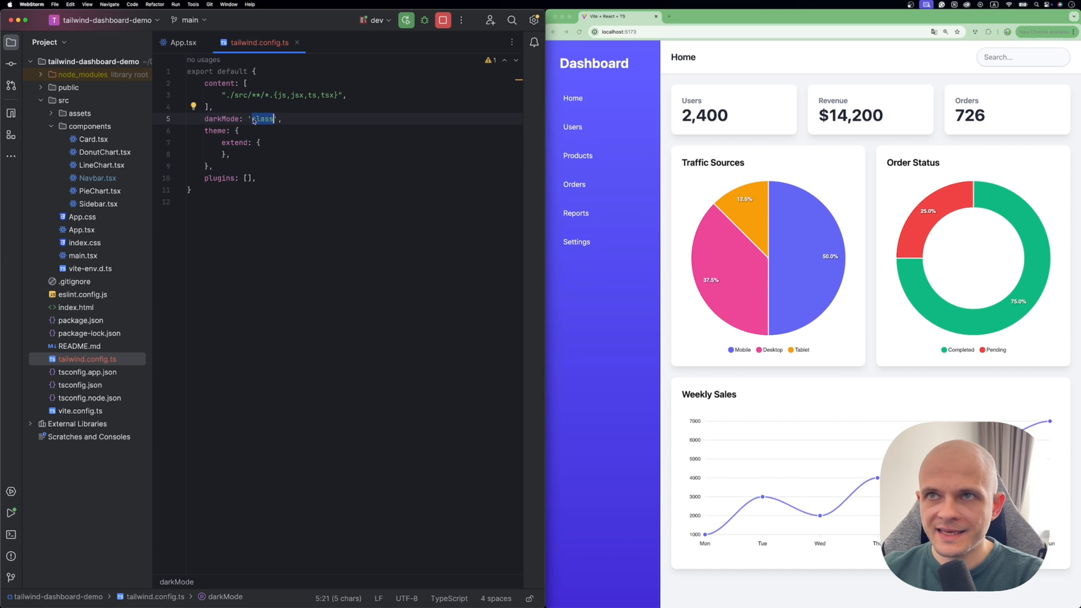
{"action": "left_click", "coordinate": [257, 118]}
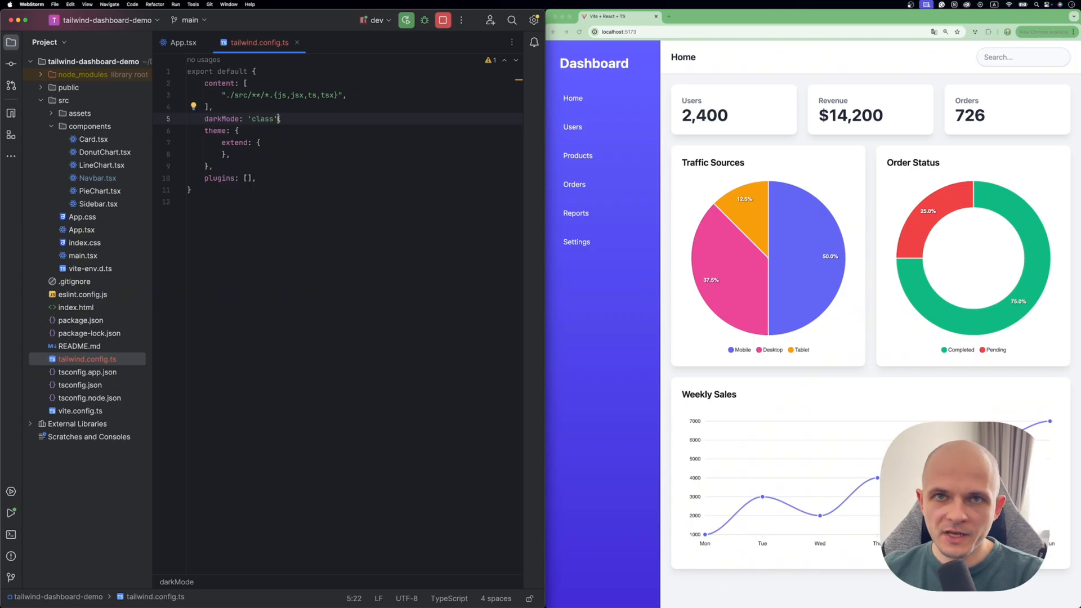
Append commented notes checking document.documentElement.classList.contains('dark') at the end of the config.
{"action": "left_click", "coordinate": [191, 189]}
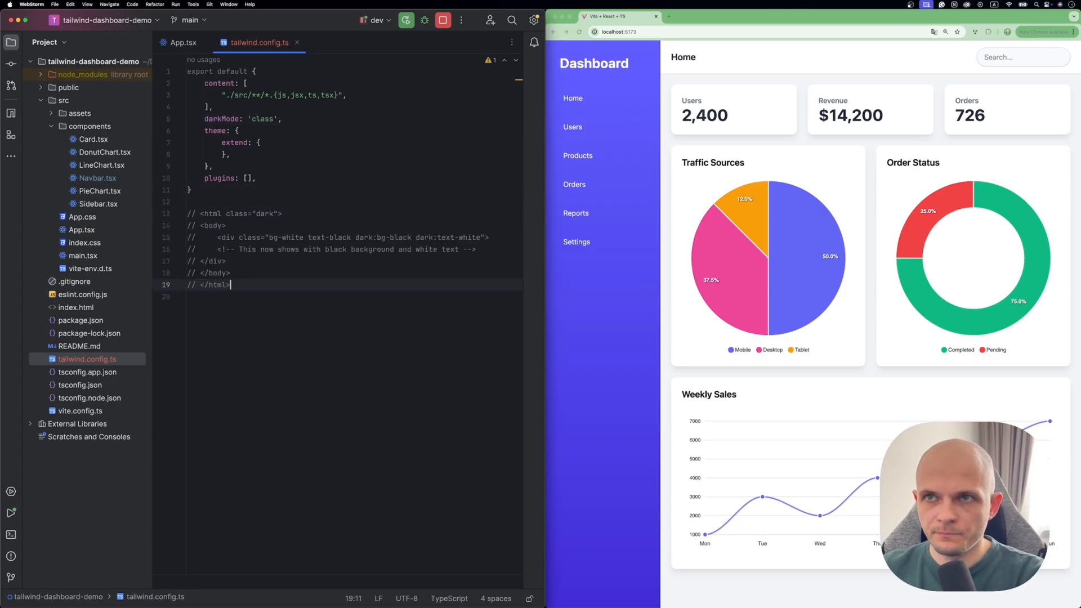
{"action": "double_click", "coordinate": [254, 214]}
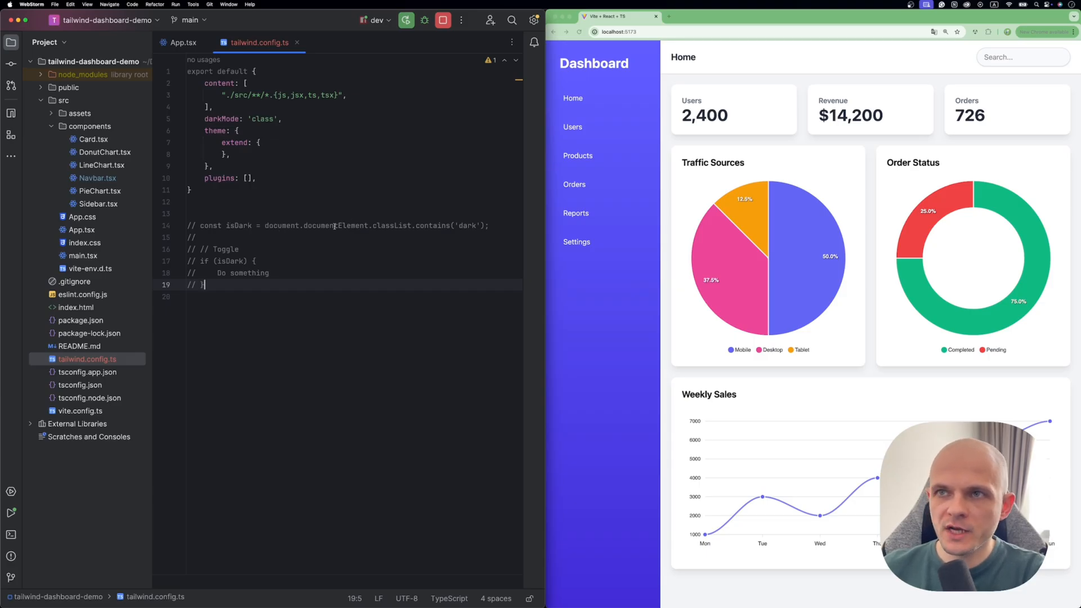
{"action": "double_click", "coordinate": [391, 225]}
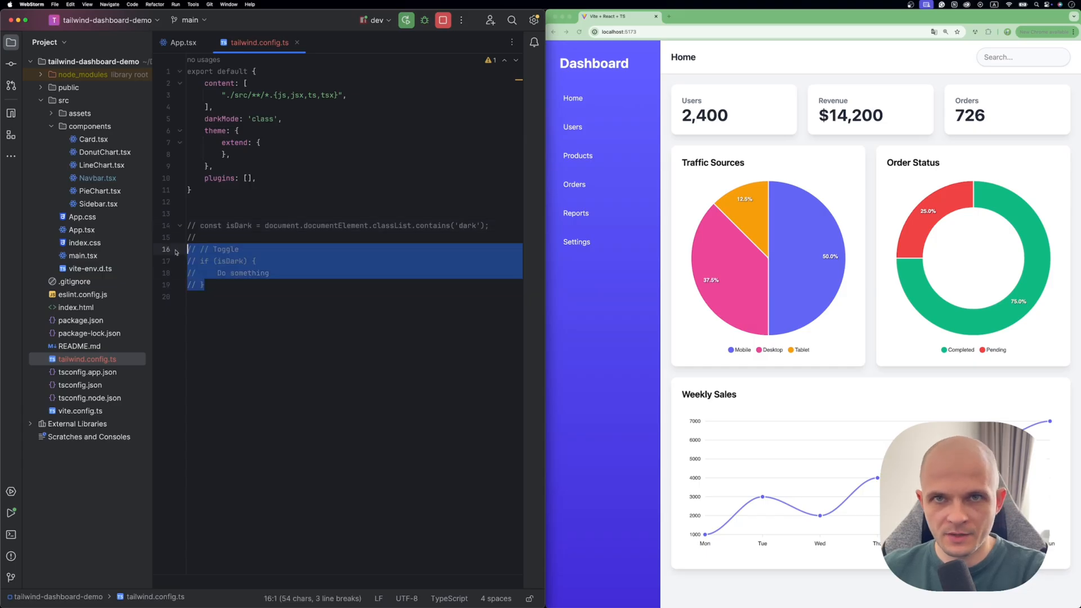
{"action": "left_click", "coordinate": [92, 139]}
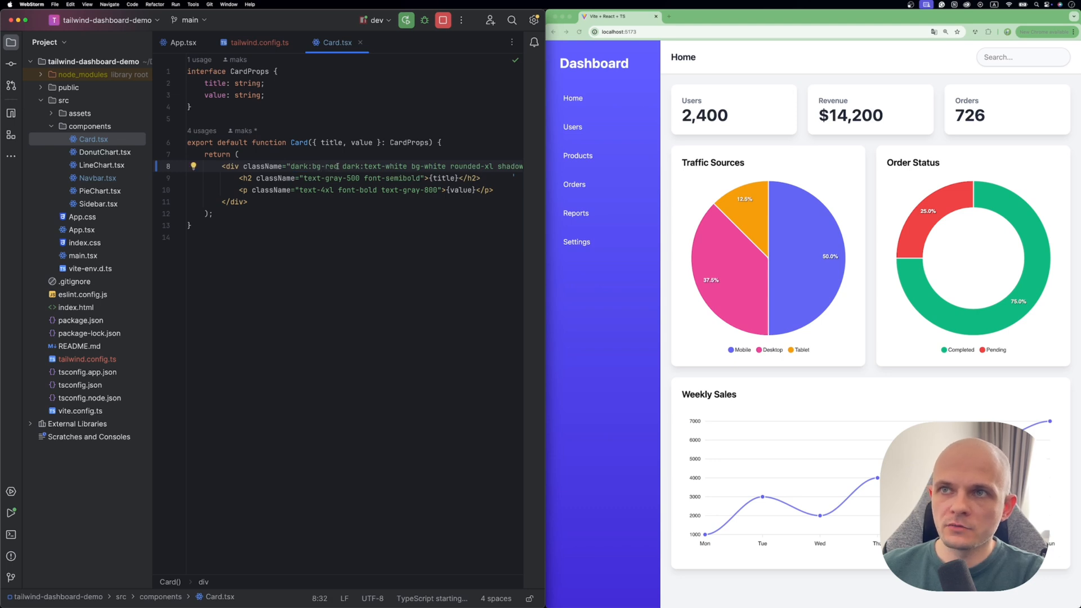
Add dark:bg-… and dark:text-white classes to Card.tsx's outer container div.
{"action": "double_click", "coordinate": [350, 167]}
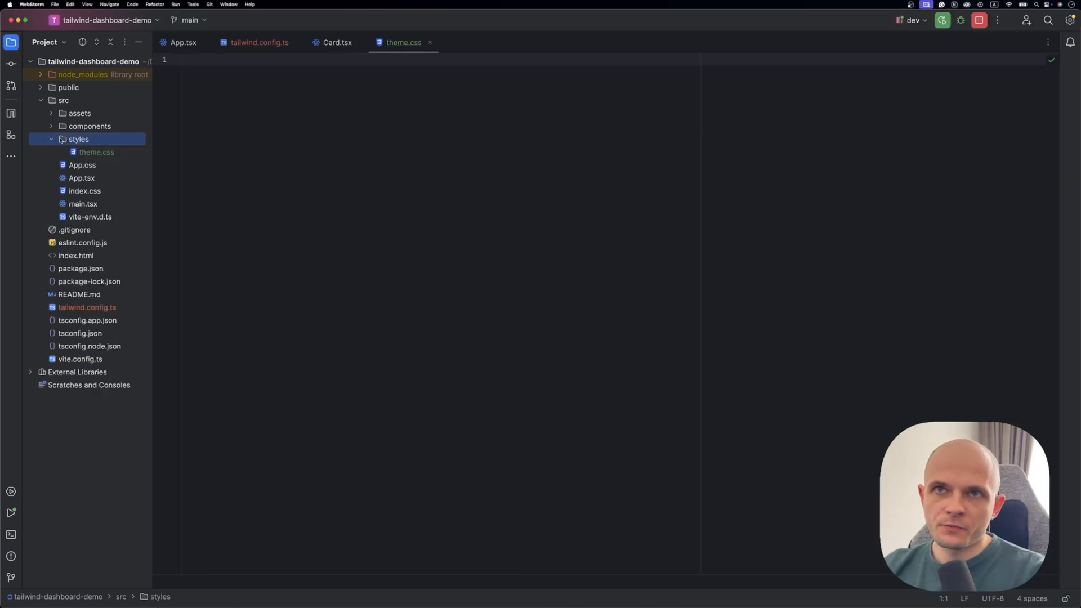
Write .light and .dark blocks in theme.css with background, text, border, sidebar and chart colour variables.
{"action": "left_click", "coordinate": [97, 152]}
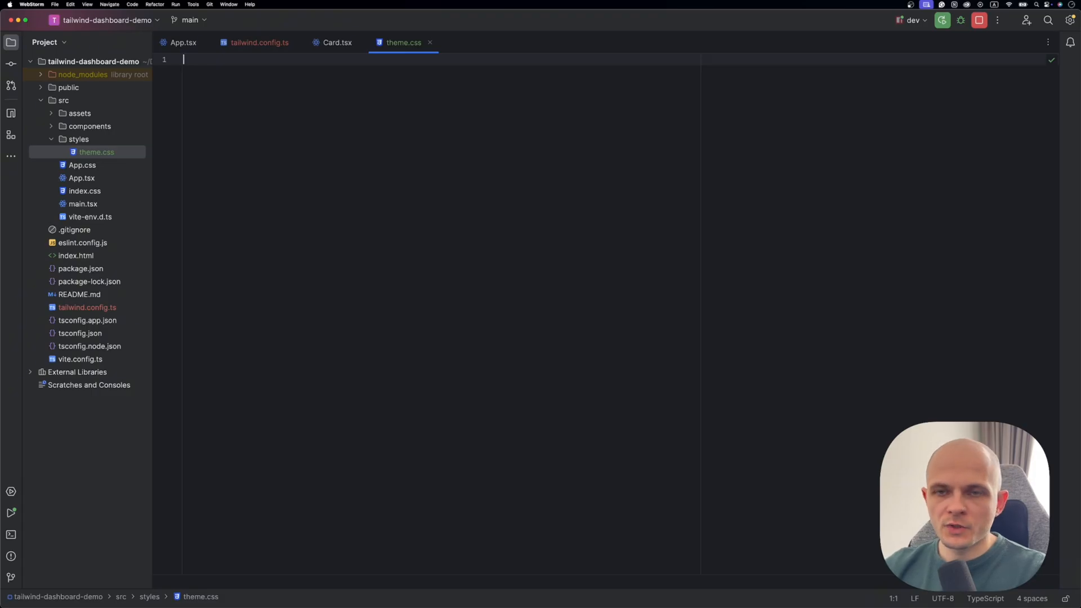
{"action": "type", "text": ".light {"}
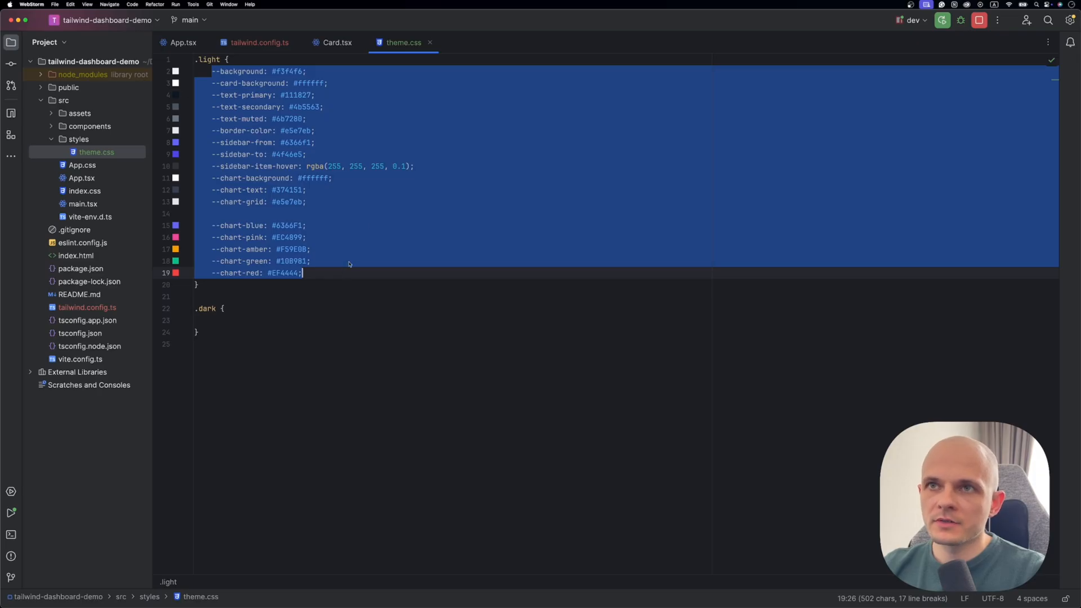
{"action": "left_click", "coordinate": [267, 82]}
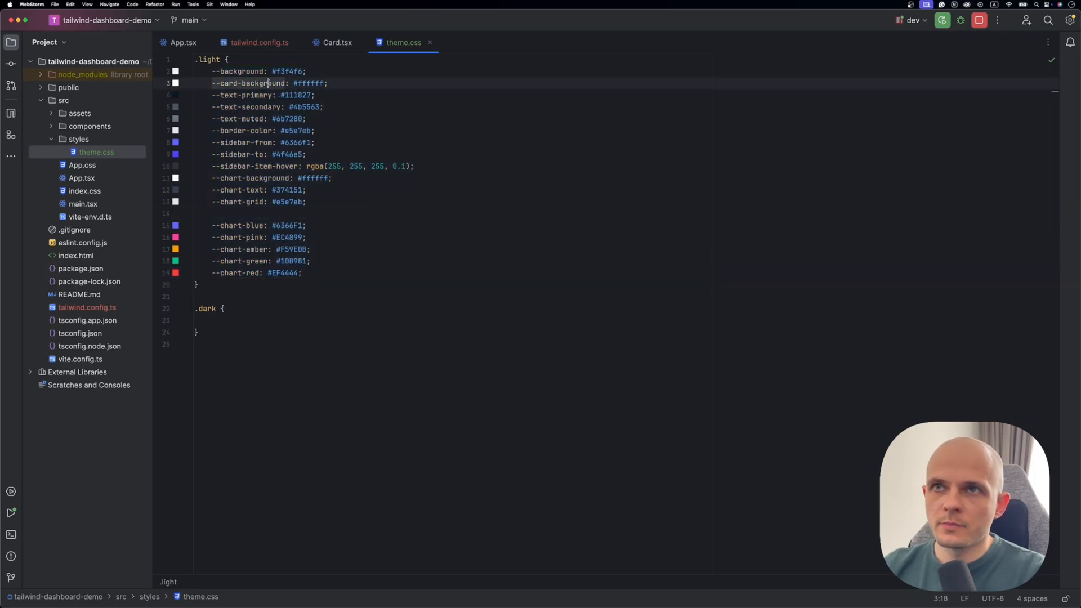
{"action": "left_click", "coordinate": [236, 131]}
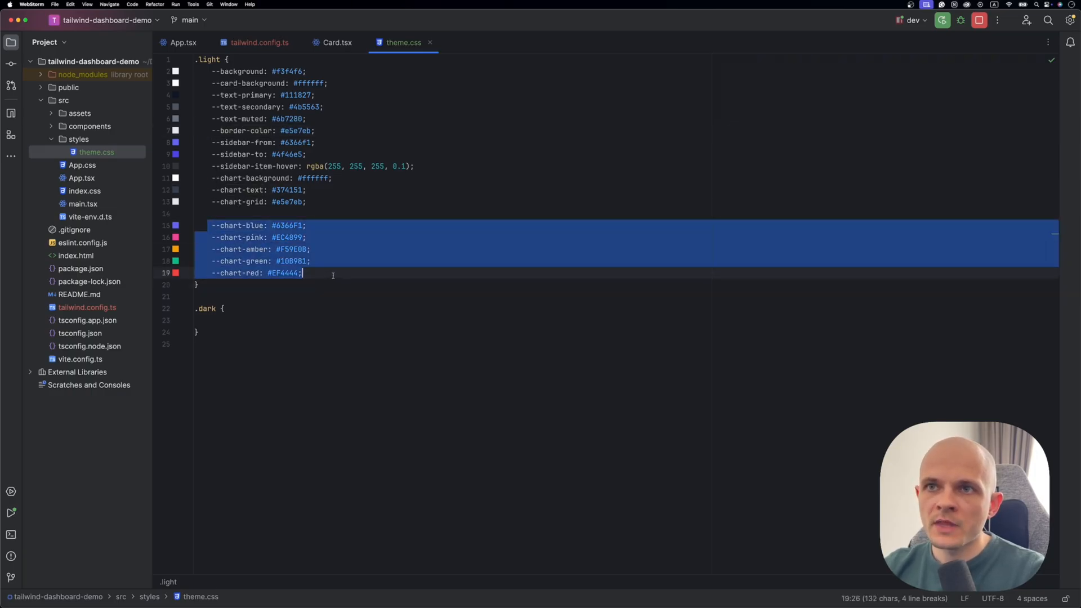
{"action": "left_click", "coordinate": [308, 201]}
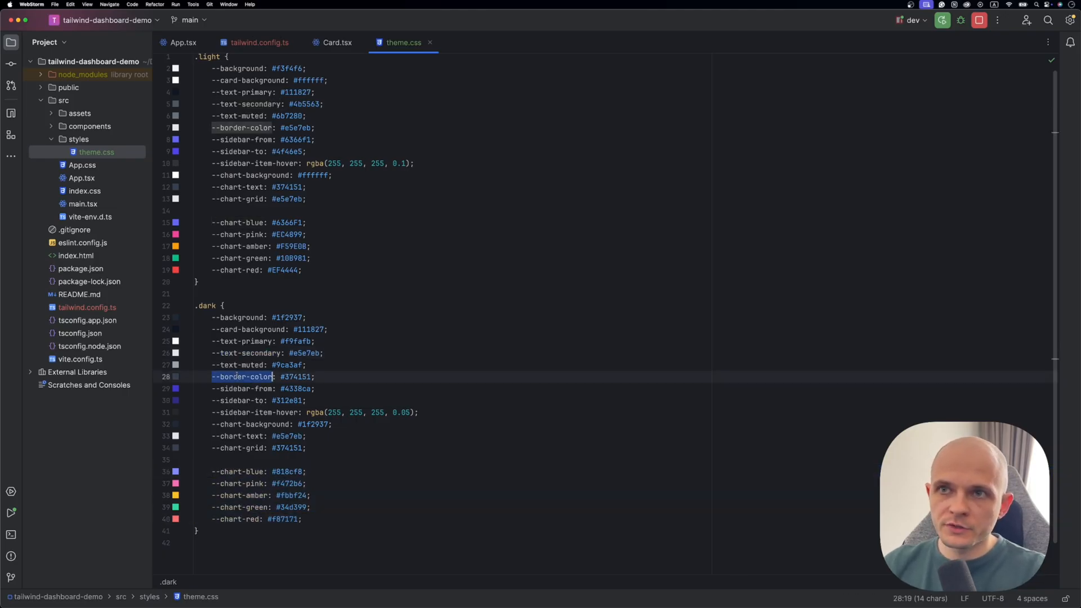
{"action": "left_click", "coordinate": [306, 318]}
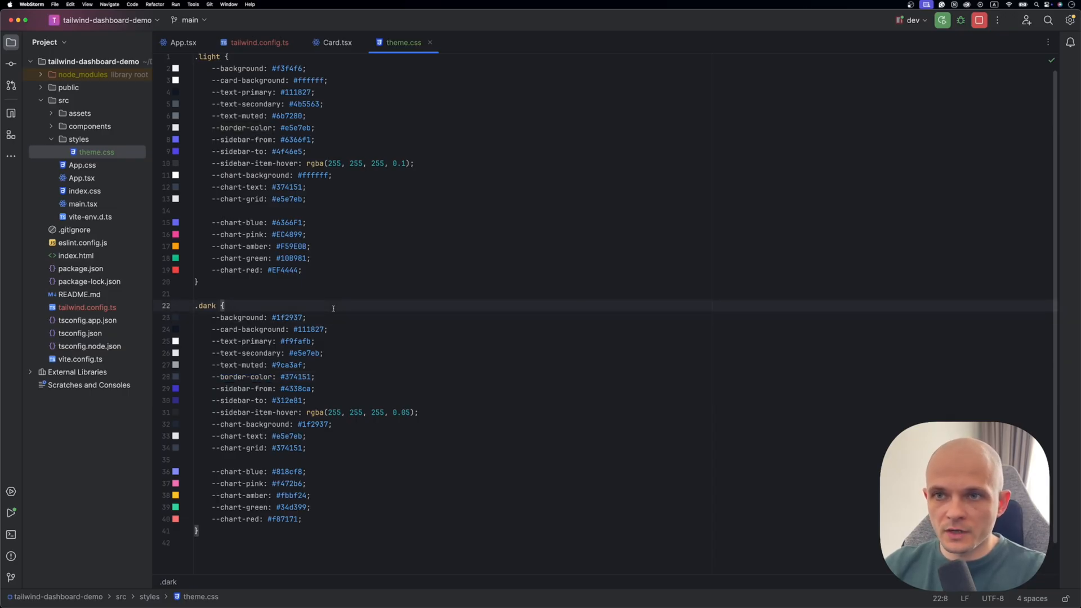
{"action": "scroll", "scroll_direction": "down", "scroll_amount": 3}
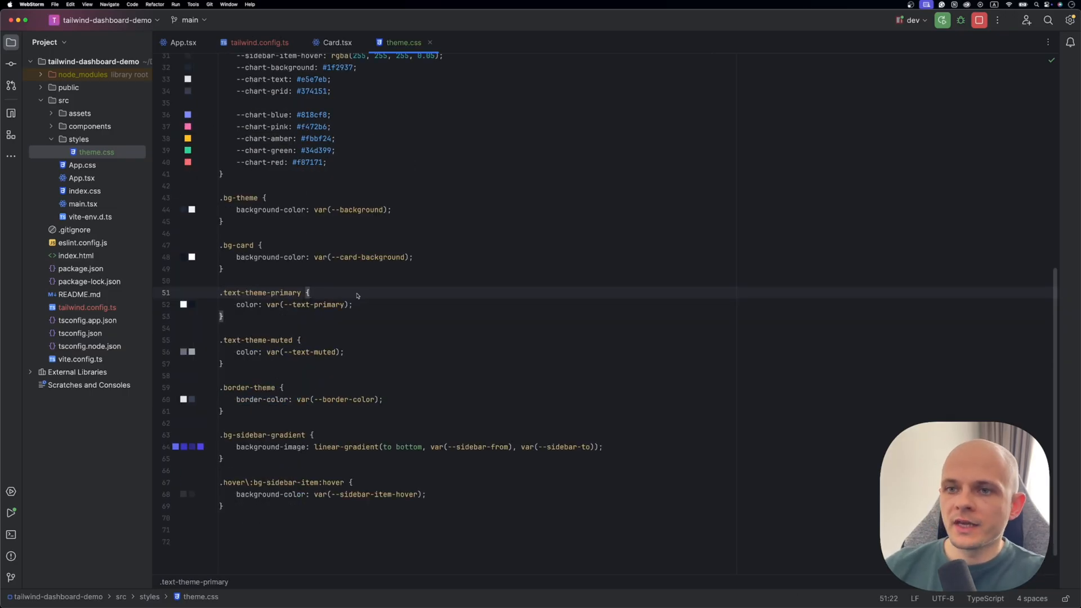
{"action": "double_click", "coordinate": [241, 199]}
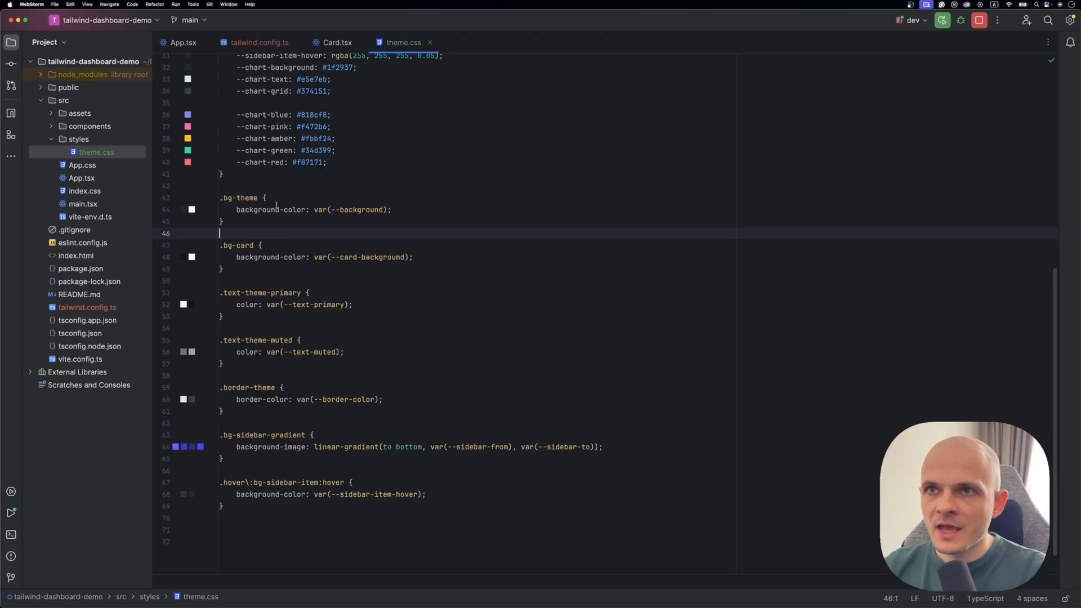
{"action": "left_click", "coordinate": [360, 256]}
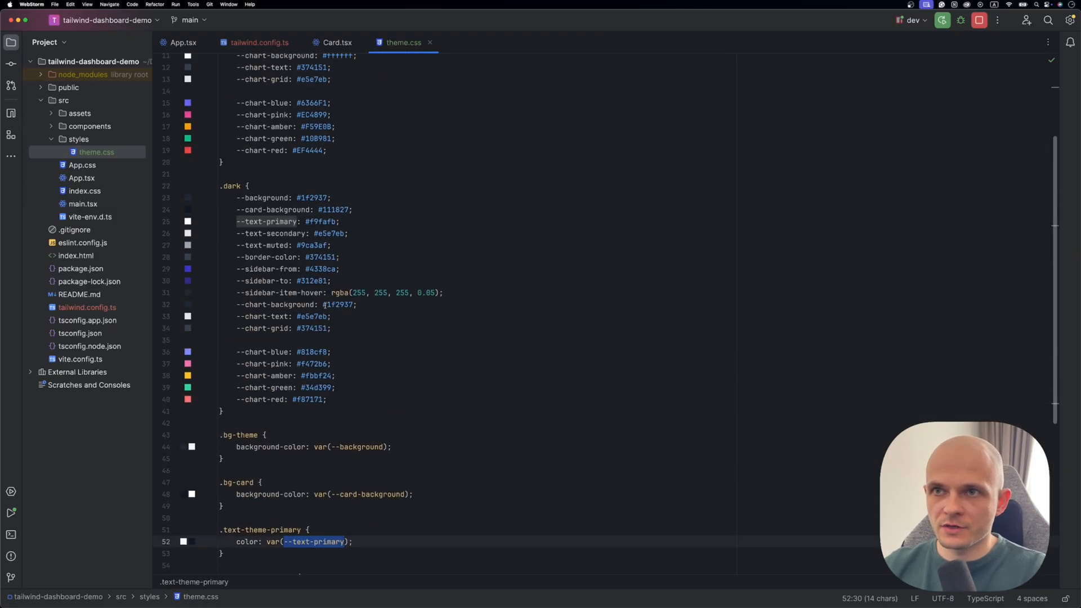
{"action": "scroll", "scroll_direction": "down", "scroll_amount": 3}
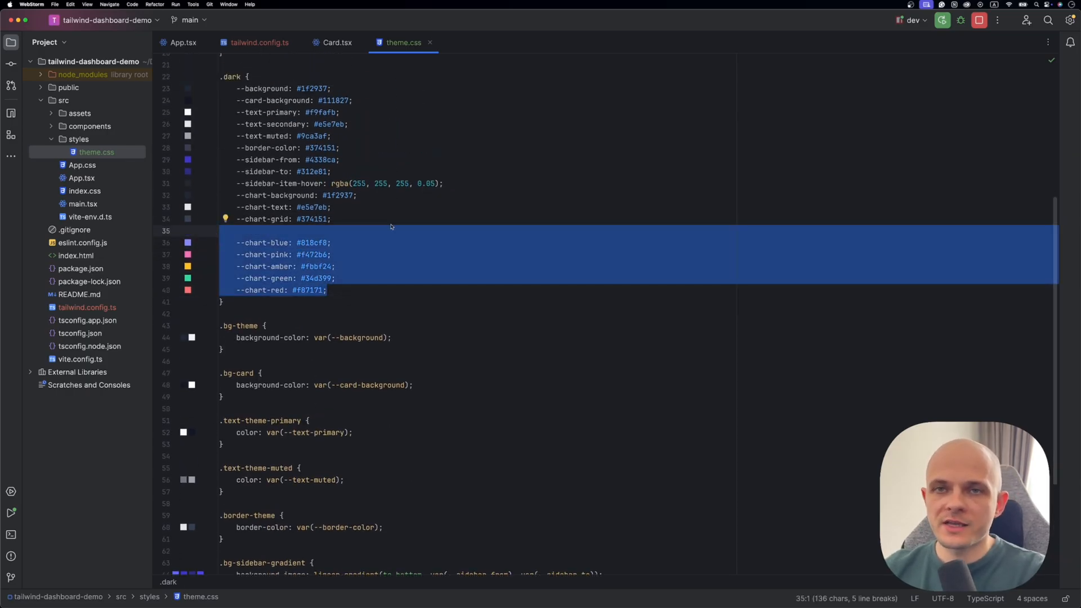
{"action": "left_click", "coordinate": [391, 230]}
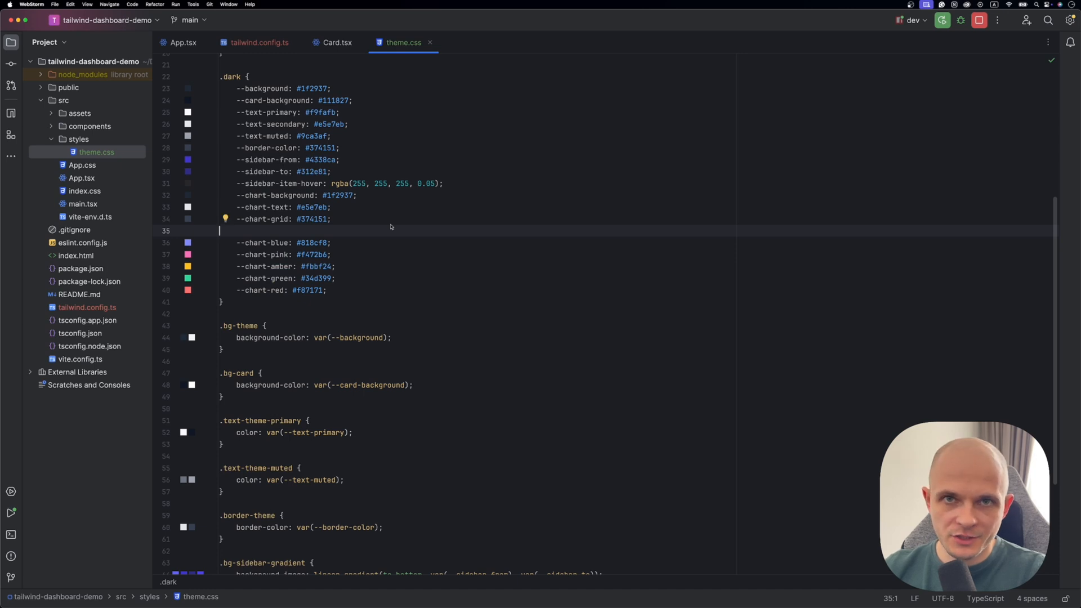
{"action": "left_click", "coordinate": [63, 100]}
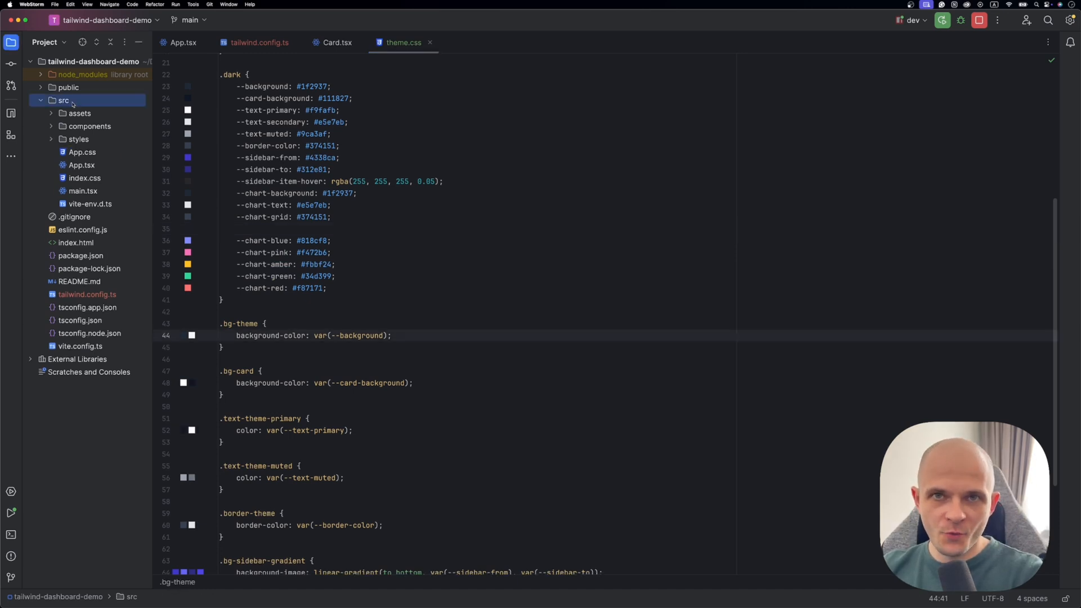
Create a providers directory under src containing a new ThemeProvider.tsx file.
{"action": "right_click", "coordinate": [63, 101]}
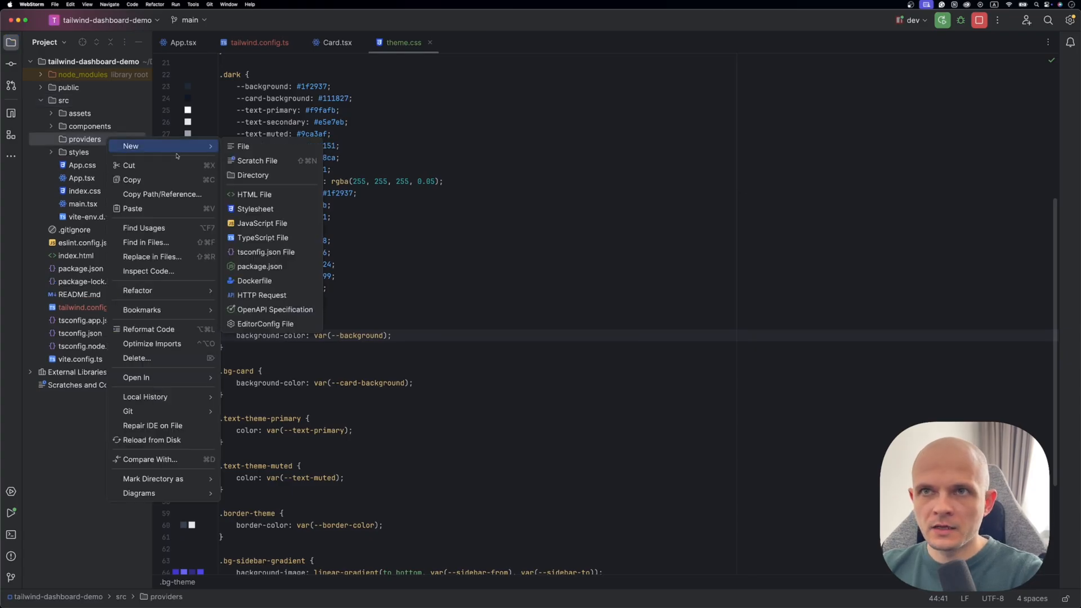
{"action": "left_click", "coordinate": [243, 146]}
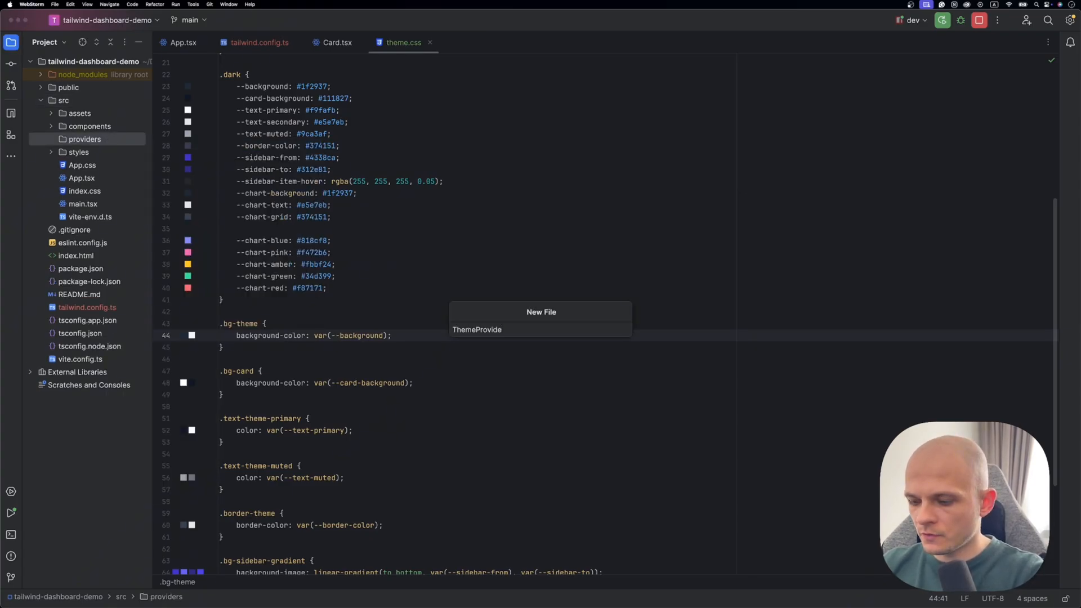
{"action": "type", "text": "r.tsx"}
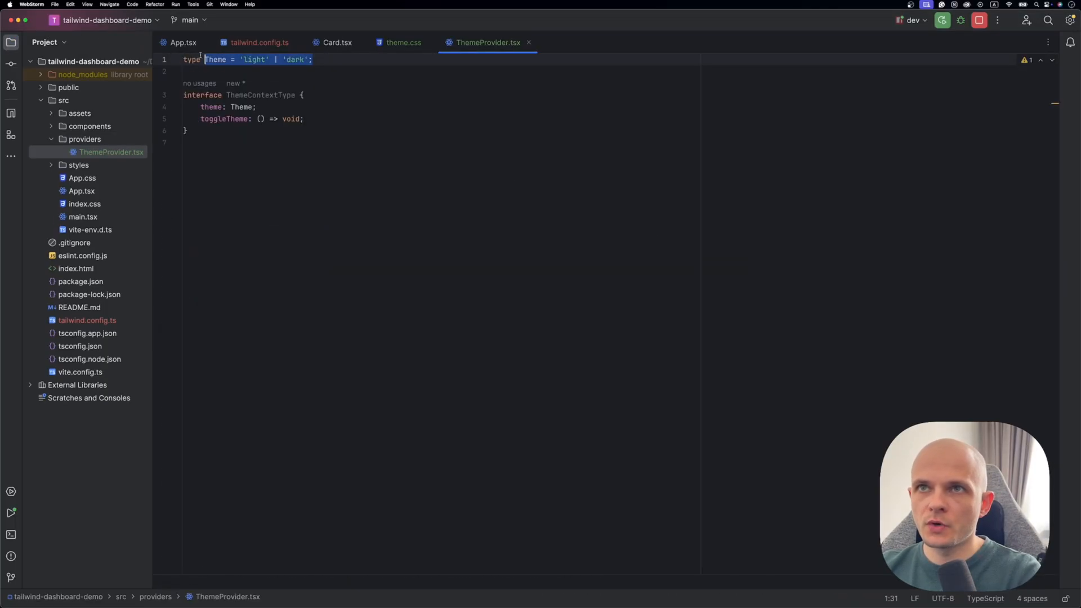
Declare Theme as 'light' | 'dark', a ThemeContextType with theme and toggleTheme, and ThemeContext via createContext.
{"action": "left_click", "coordinate": [248, 60]}
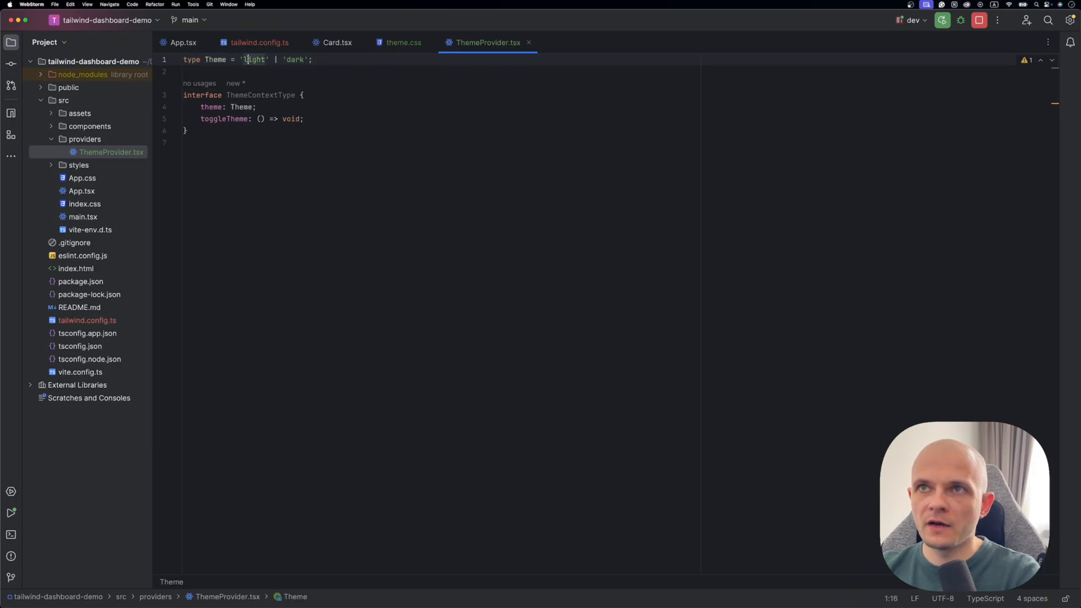
{"action": "left_click", "coordinate": [213, 95]}
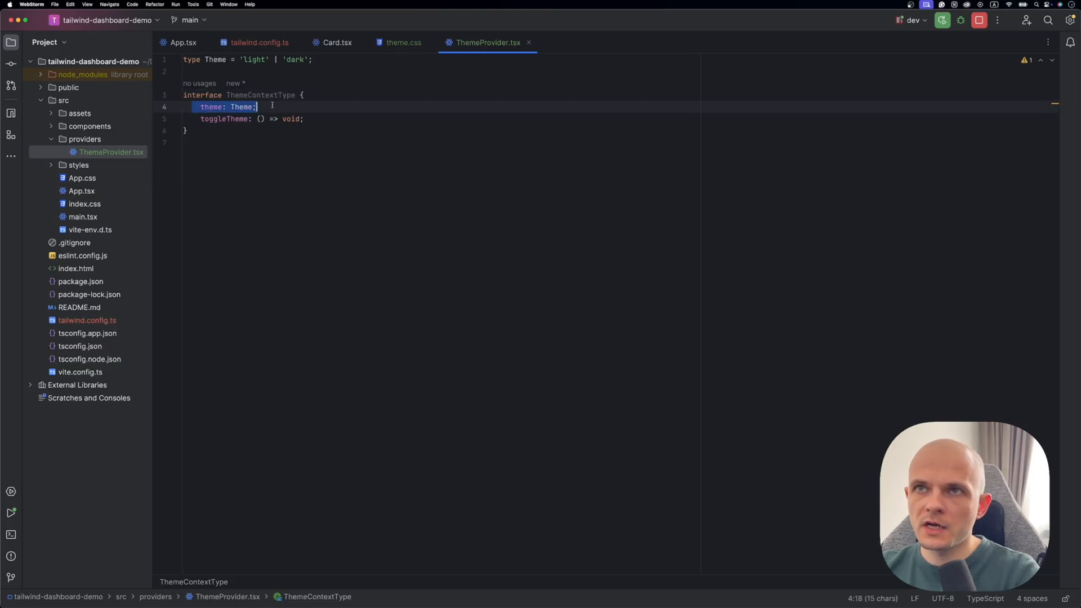
{"action": "left_click", "coordinate": [215, 60]}
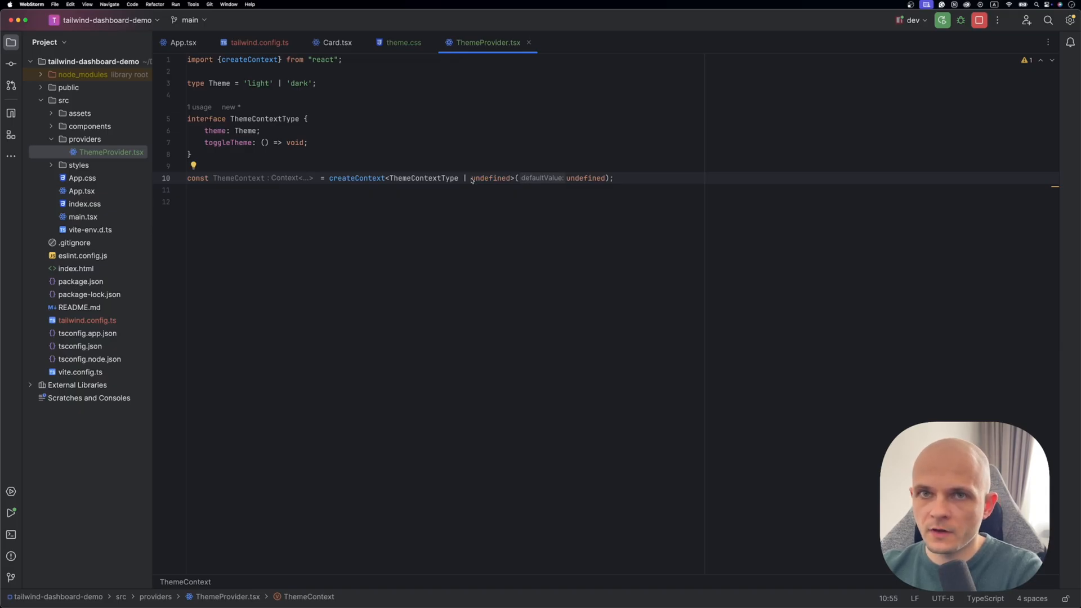
Export a useTheme hook reading ThemeContext that throws outside a ThemeProvider, importing useContext from react.
{"action": "type", "text": "export const useTheme = () => {"}
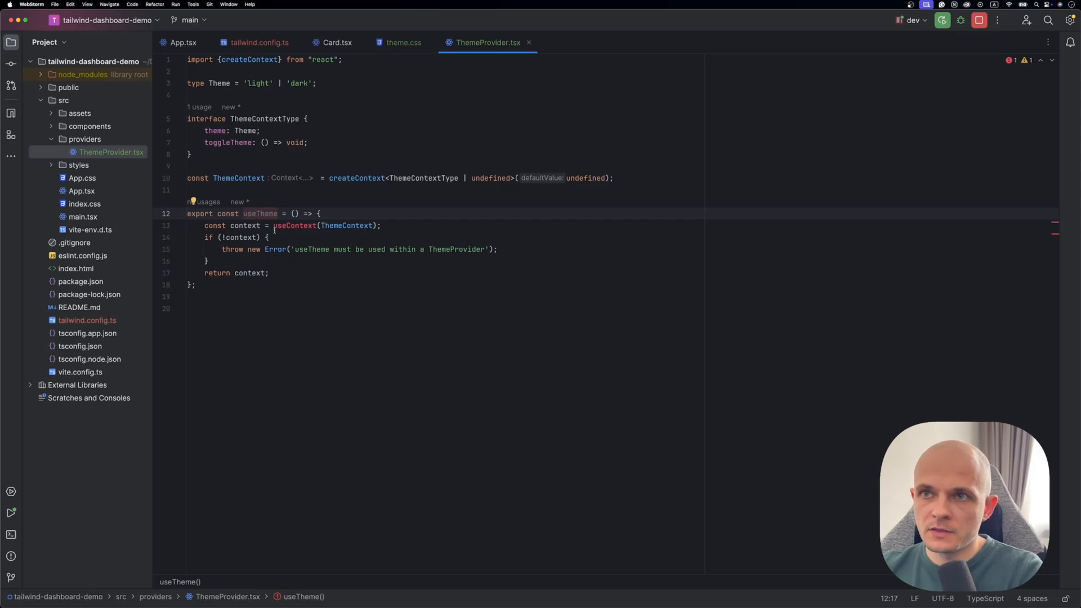
{"action": "left_click", "coordinate": [294, 225]}
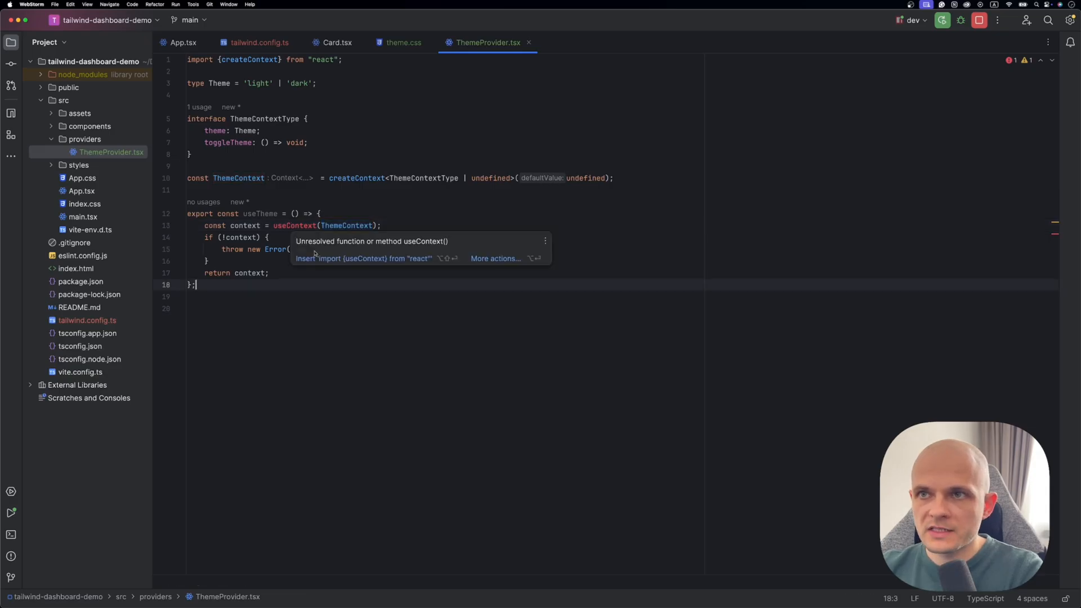
{"action": "left_click", "coordinate": [364, 259]}
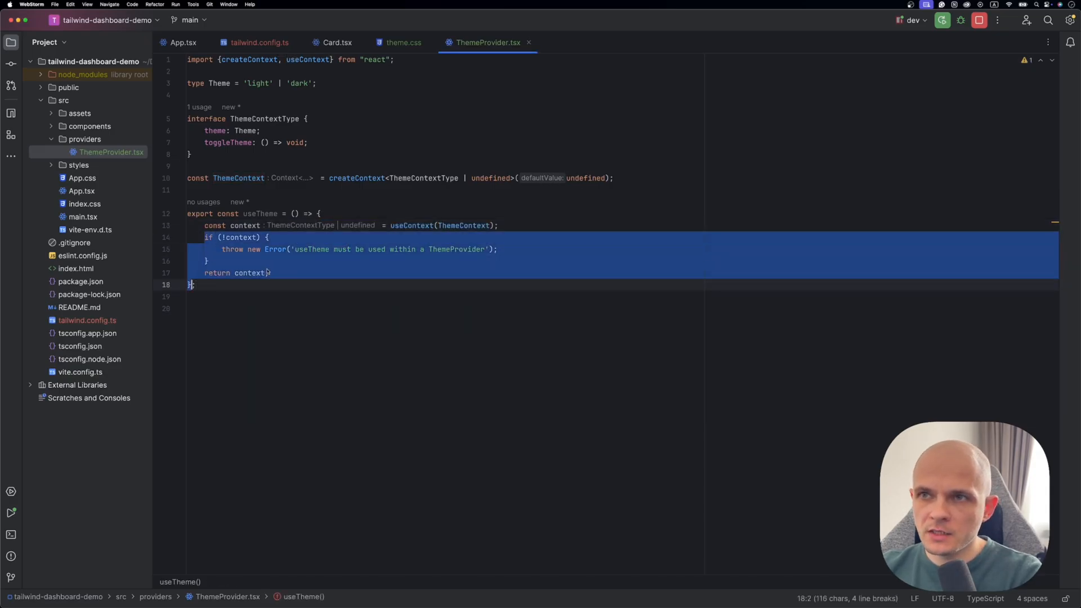
{"action": "left_click", "coordinate": [289, 249]}
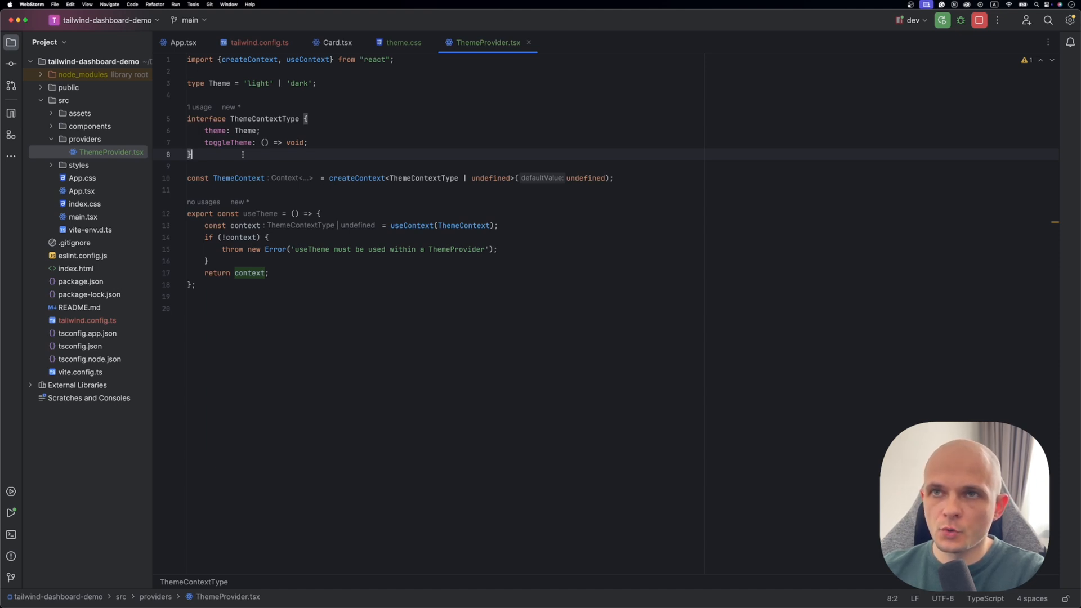
Add ThemeProviderProps and a ThemeProvider with localStorage theme state and a useEffect applying the html class.
{"action": "type", "text": "interface ThemeProviderProps {"}
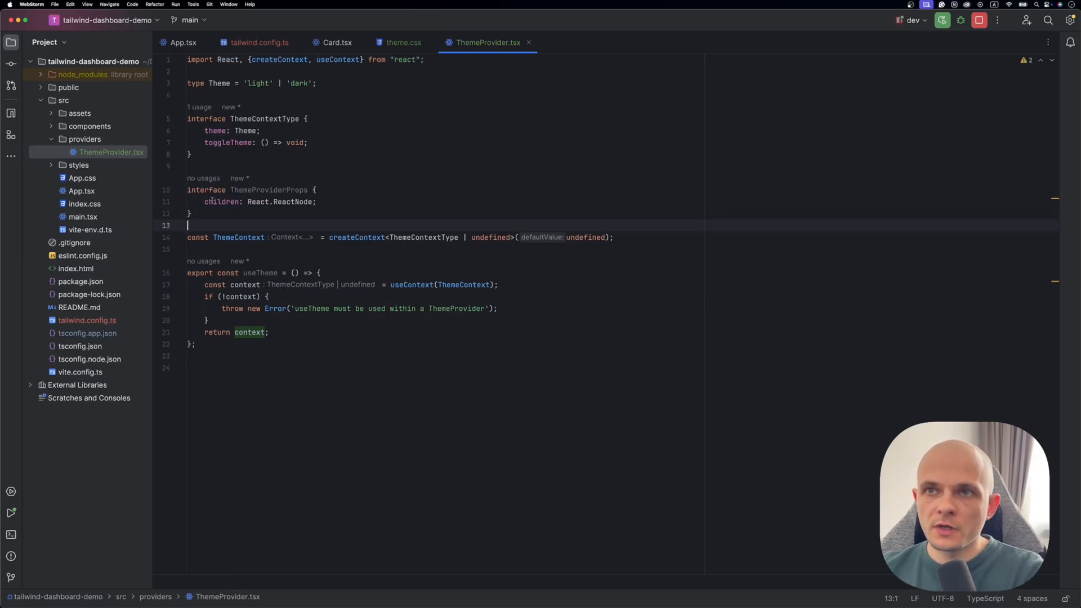
{"action": "double_click", "coordinate": [220, 201]}
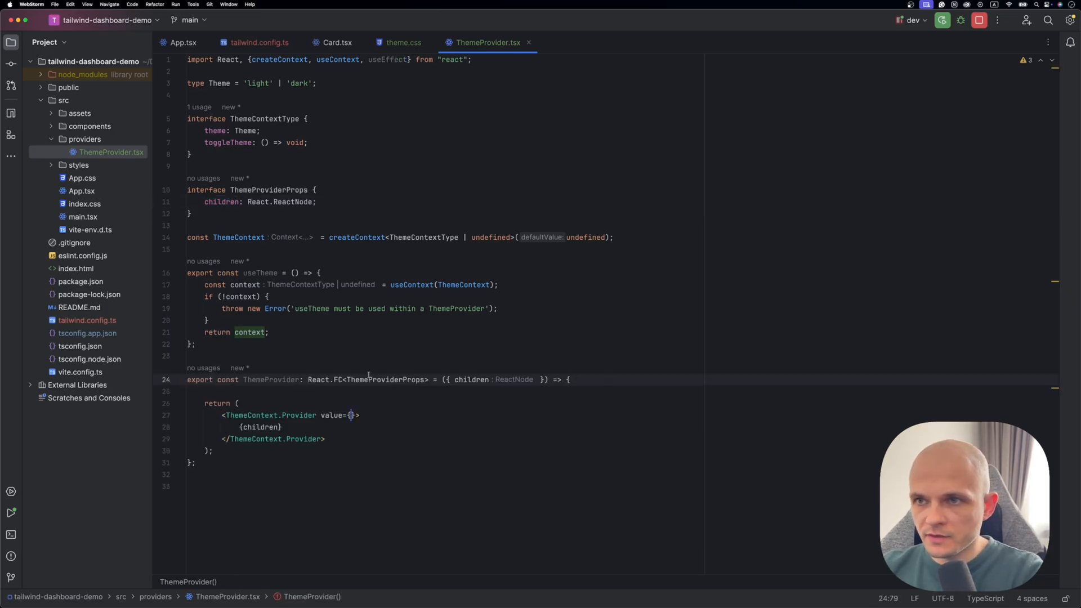
{"action": "double_click", "coordinate": [386, 379]}
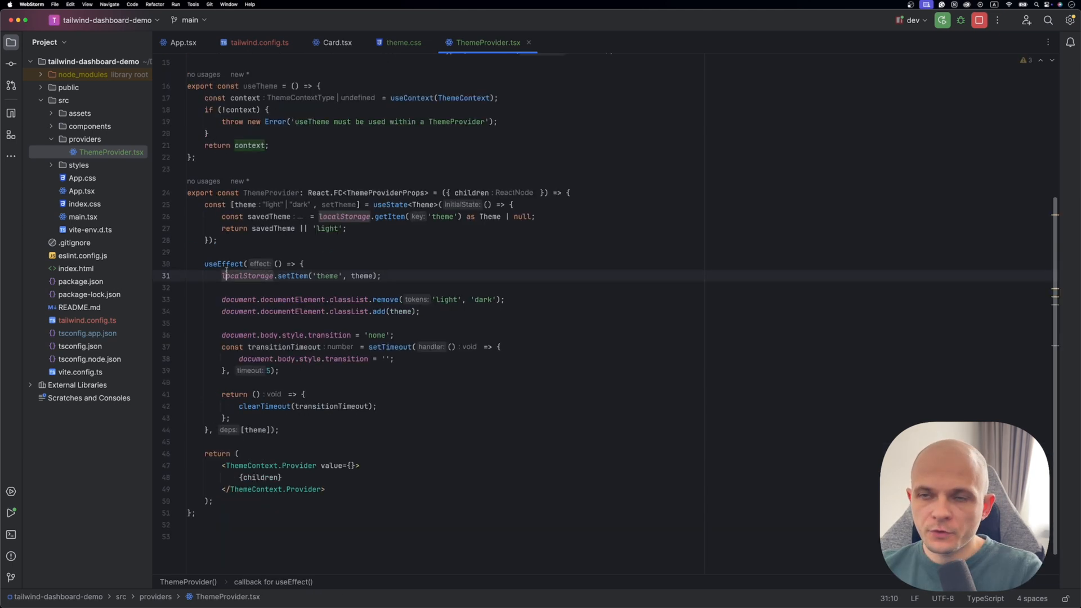
{"action": "left_click", "coordinate": [221, 264]}
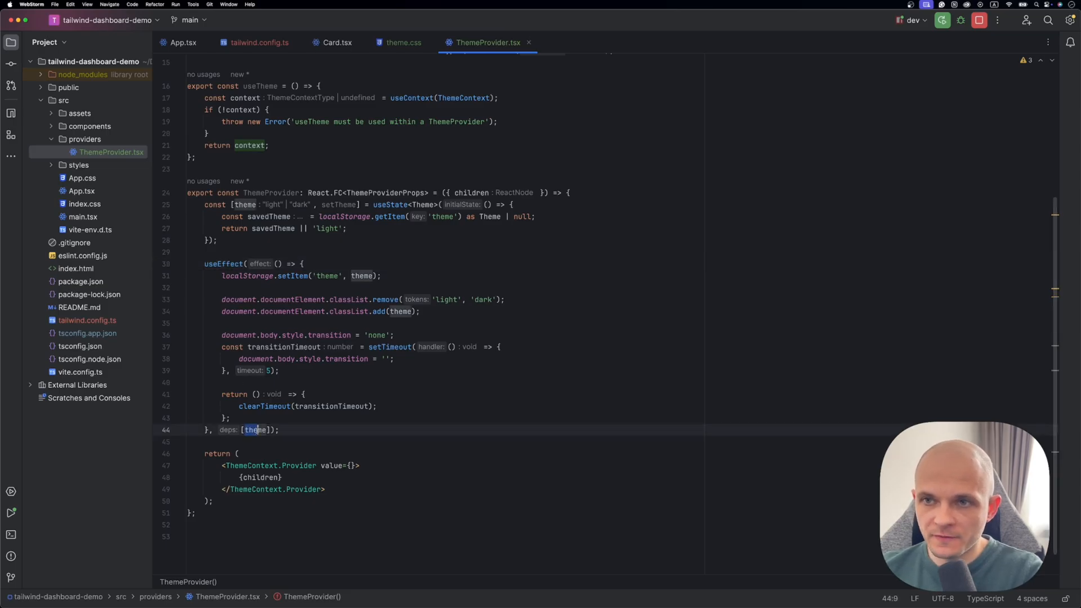
{"action": "double_click", "coordinate": [255, 429]}
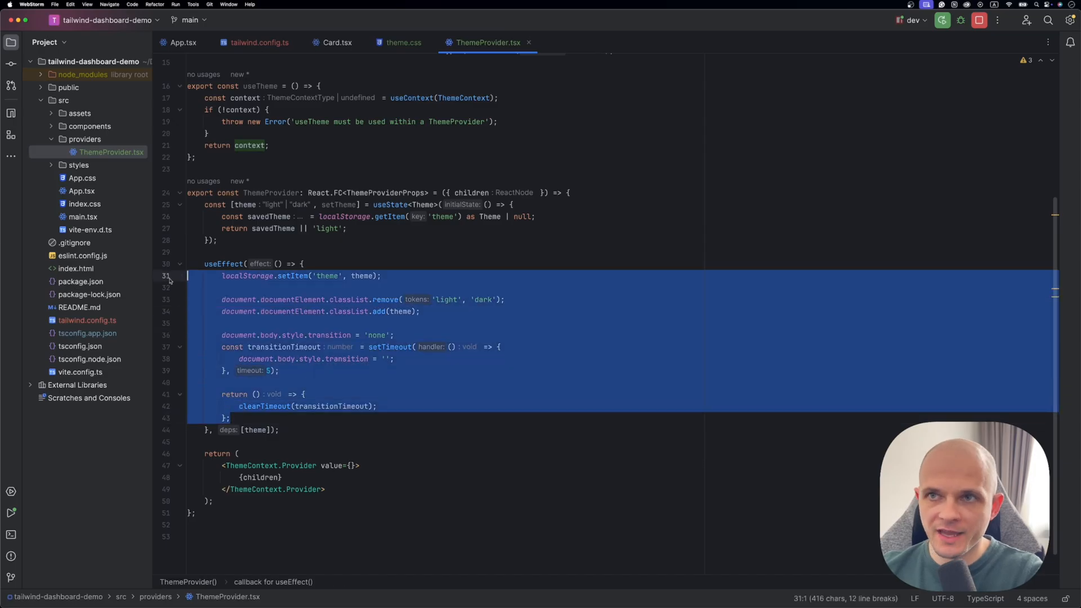
{"action": "left_click", "coordinate": [383, 276]}
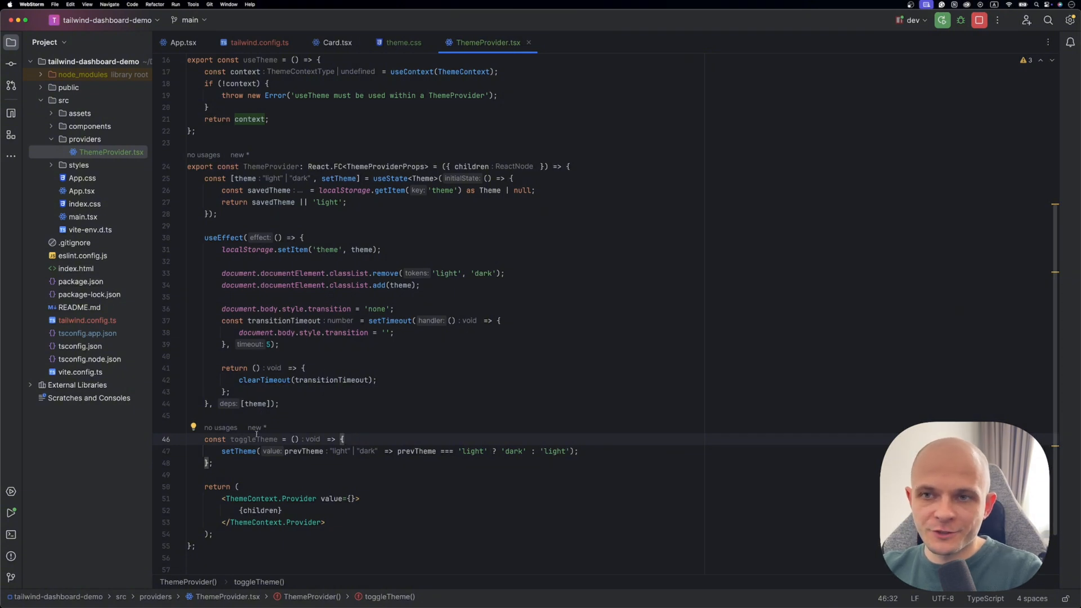
Add toggleTheme, pass { theme, toggleTheme } as the Provider value and default-export ThemeProvider.
{"action": "left_click", "coordinate": [254, 439]}
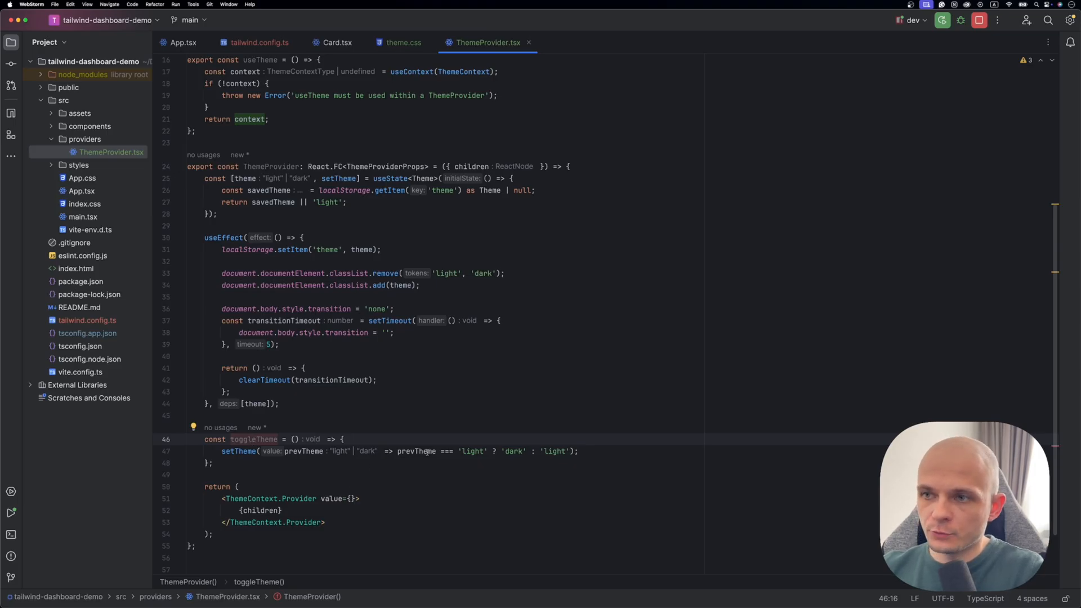
{"action": "mouse_move", "coordinate": [426, 452]}
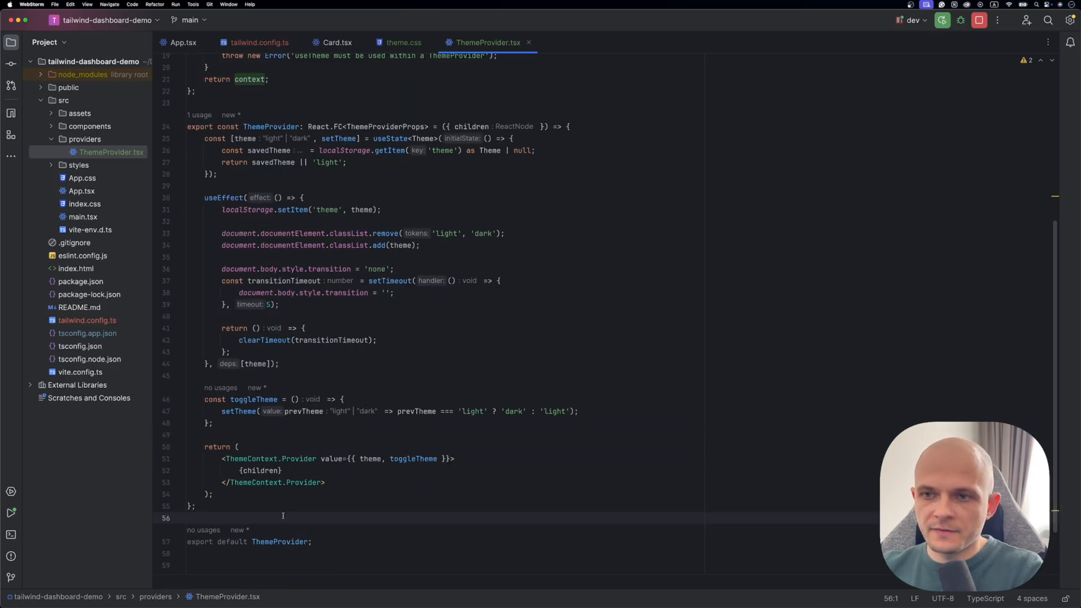
{"action": "scroll", "scroll_direction": "up", "scroll_amount": 3}
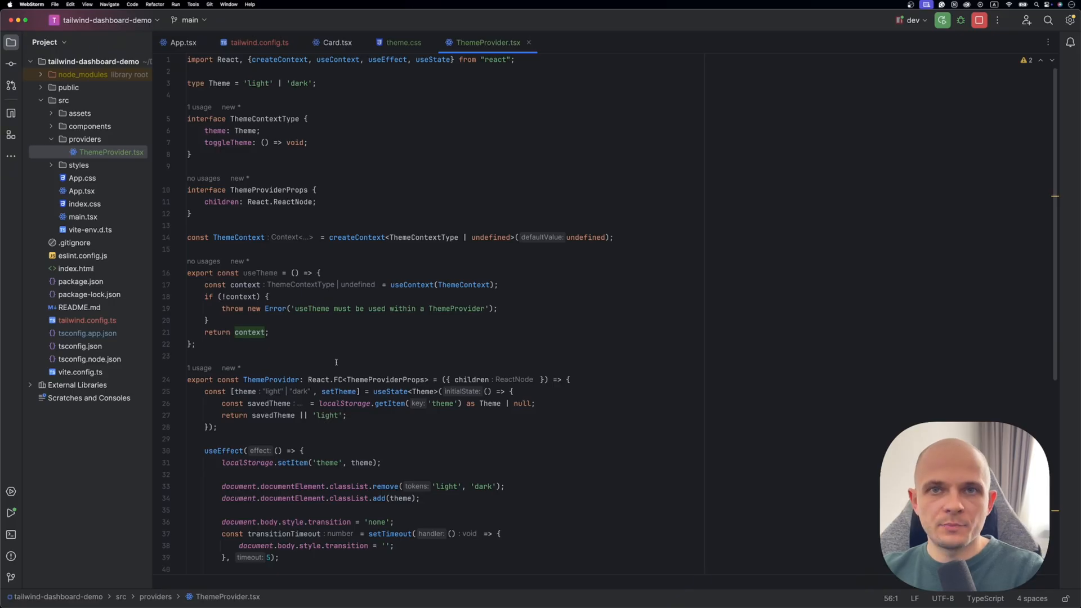
Create ThemeButton.tsx in components, destructuring theme and toggleTheme from useTheme.
{"action": "right_click", "coordinate": [90, 126]}
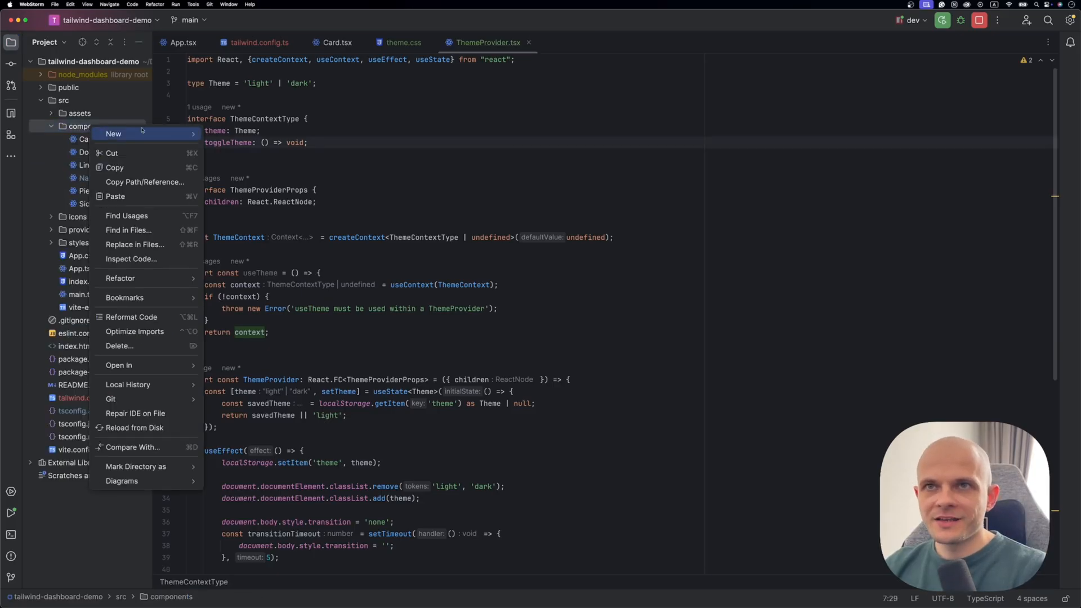
{"action": "left_click", "coordinate": [113, 134]}
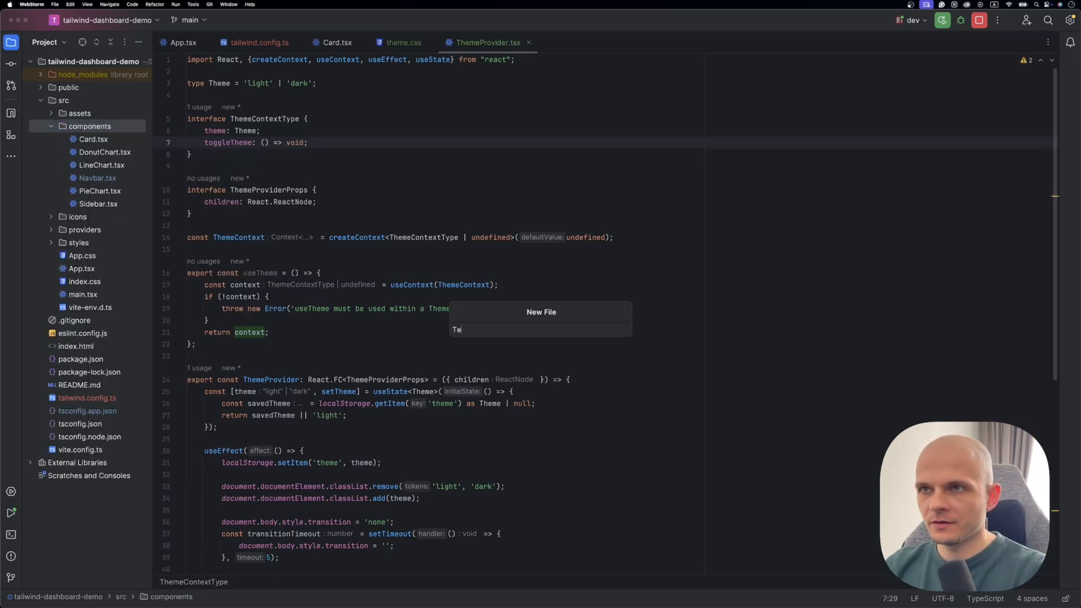
{"action": "type", "text": "heme, toggleTheme } = useTheme();"}
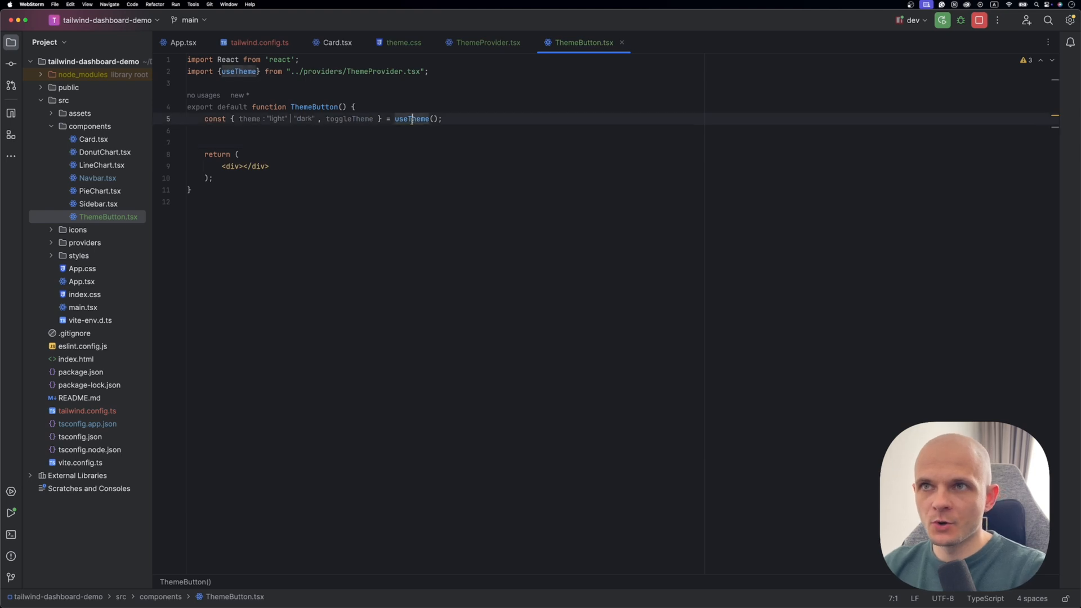
{"action": "double_click", "coordinate": [249, 119]}
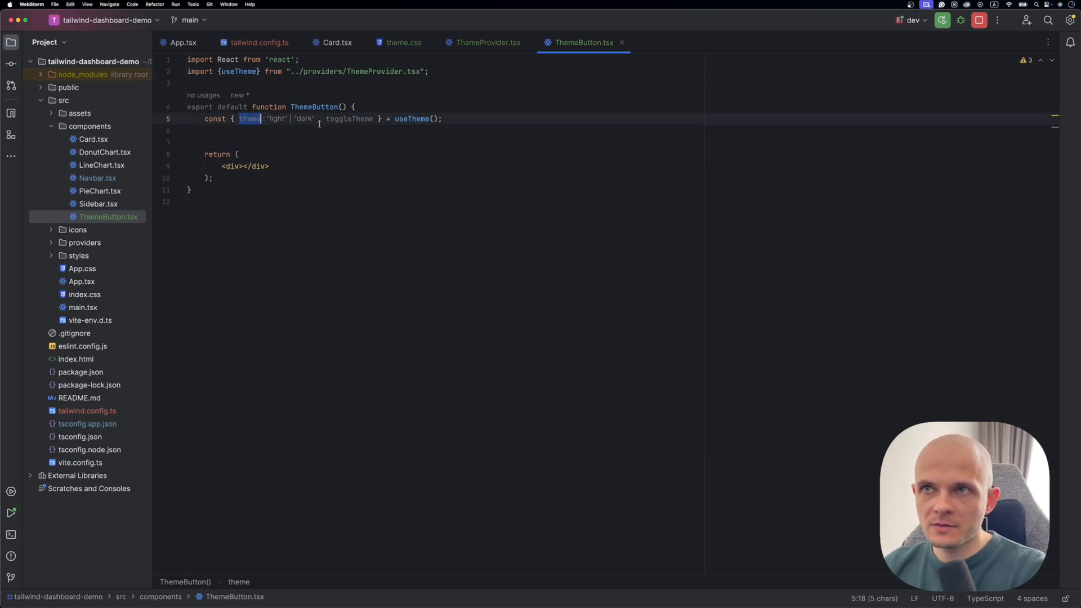
{"action": "left_click", "coordinate": [348, 118]}
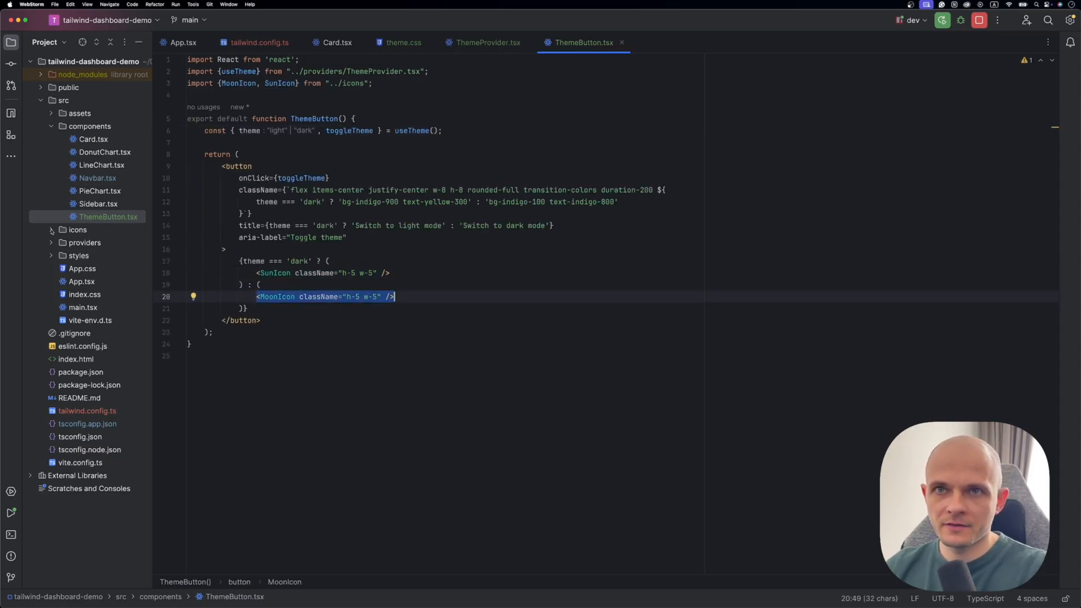
{"action": "left_click", "coordinate": [99, 255]}
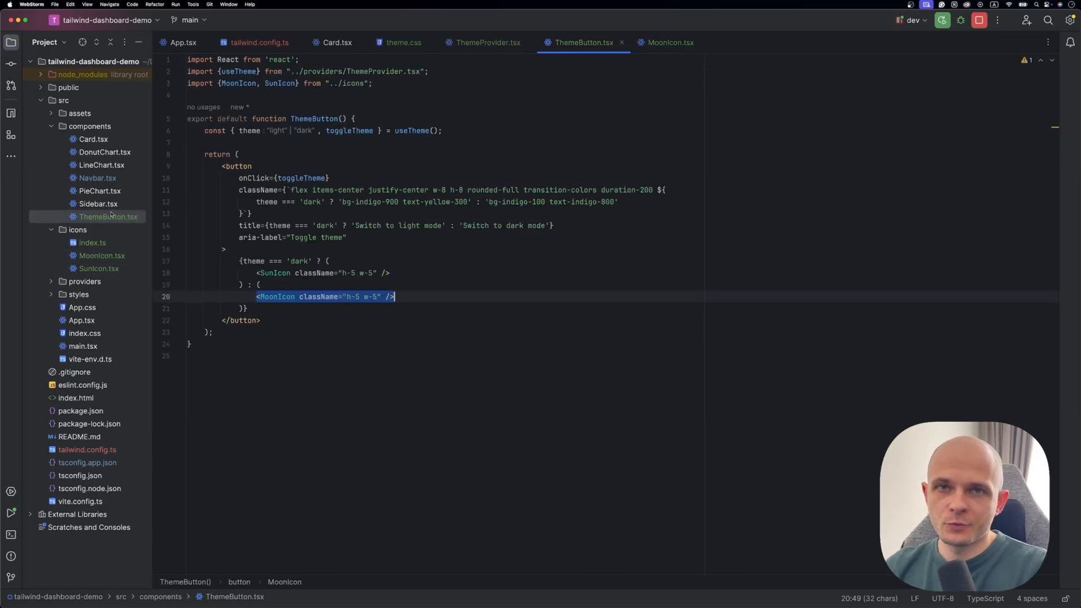
Write the button calling toggleTheme with a theme-based title and SunIcon or MoonIcon.
{"action": "left_click", "coordinate": [342, 260]}
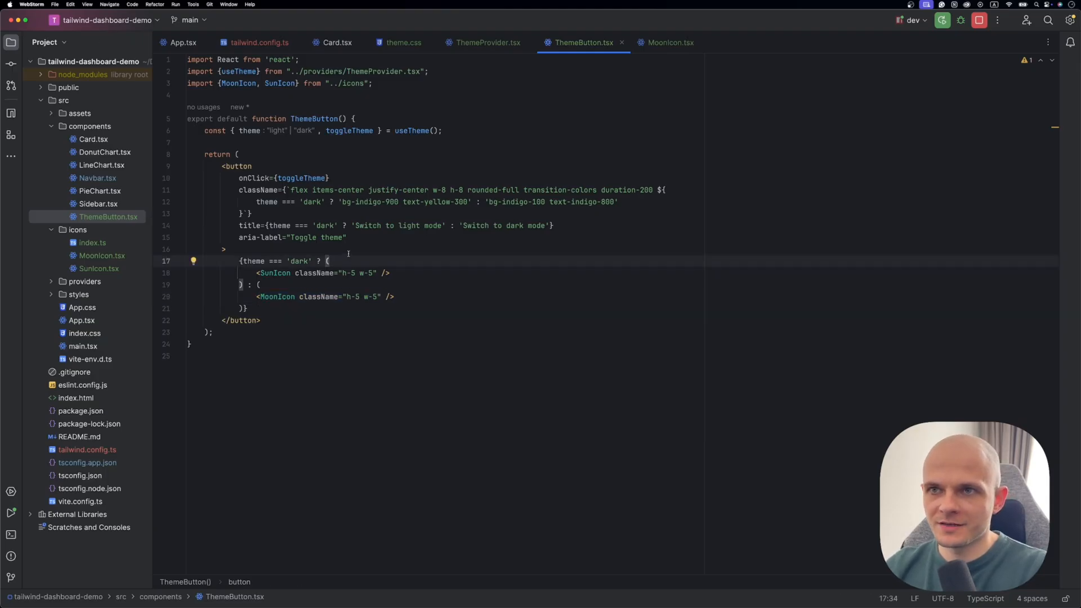
{"action": "double_click", "coordinate": [254, 178]}
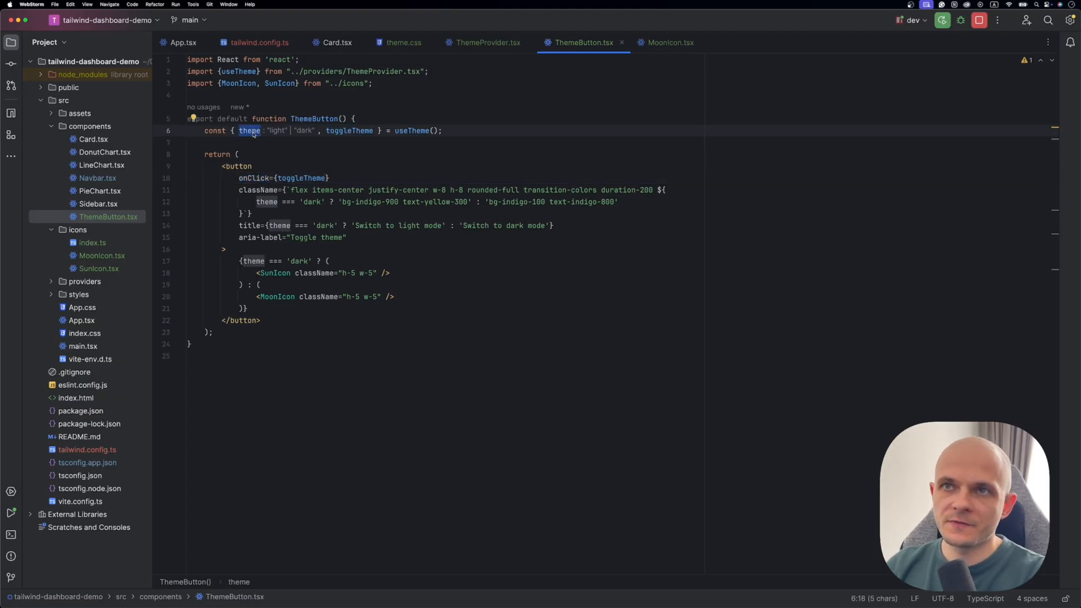
{"action": "mouse_move", "coordinate": [250, 131]}
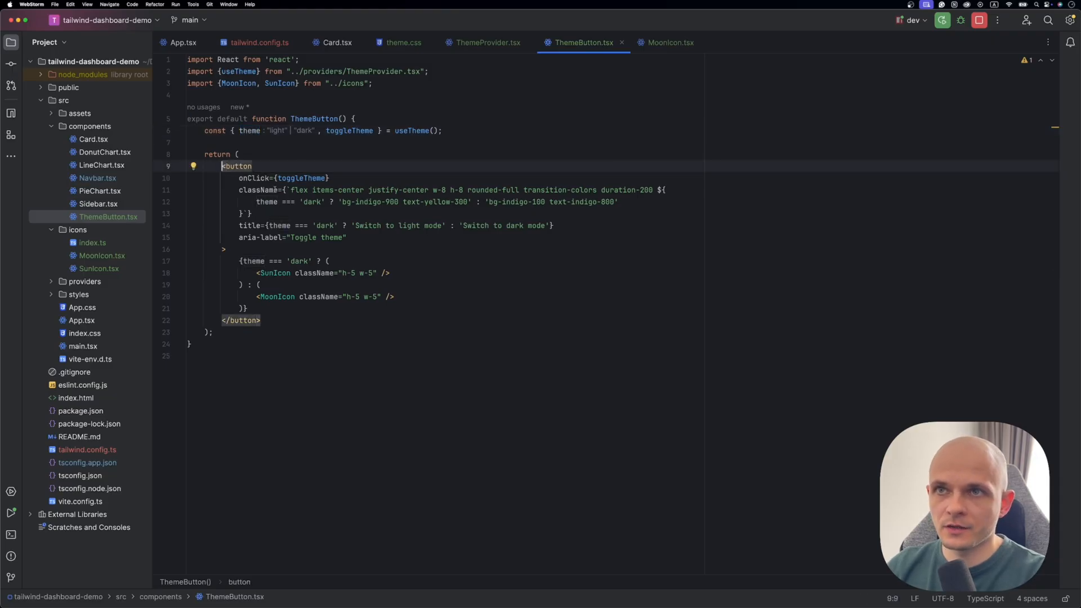
{"action": "left_click", "coordinate": [452, 226]}
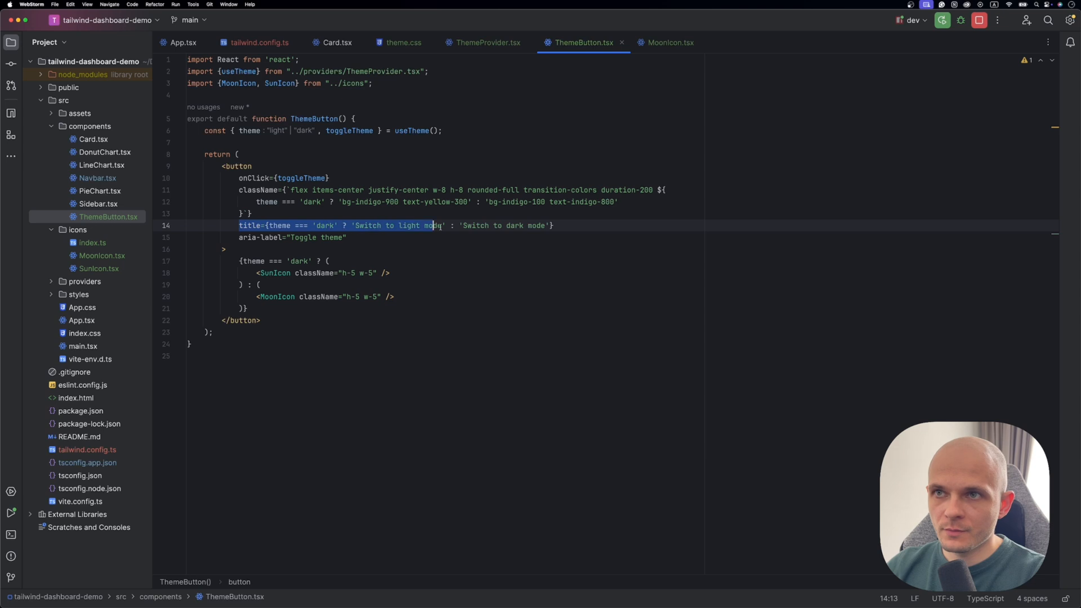
{"action": "double_click", "coordinate": [280, 225]}
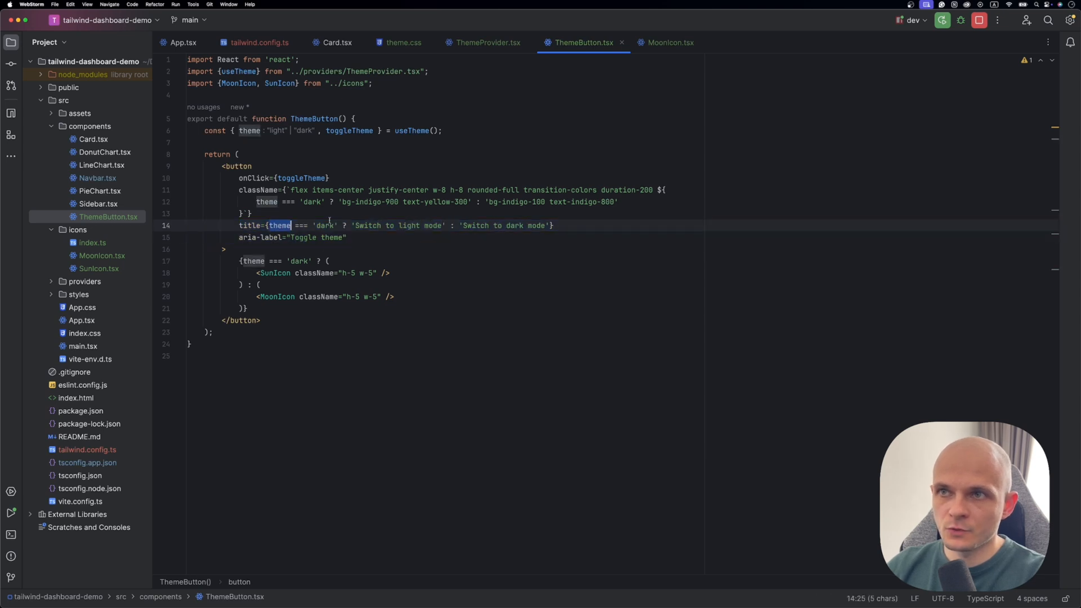
{"action": "left_click", "coordinate": [489, 225]}
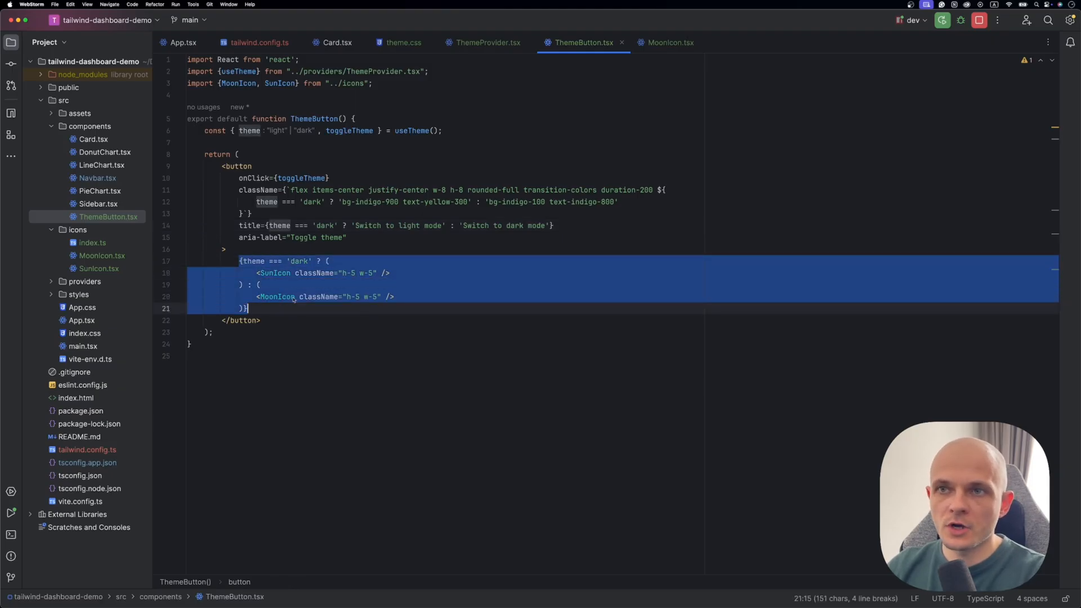
{"action": "left_click", "coordinate": [289, 249]}
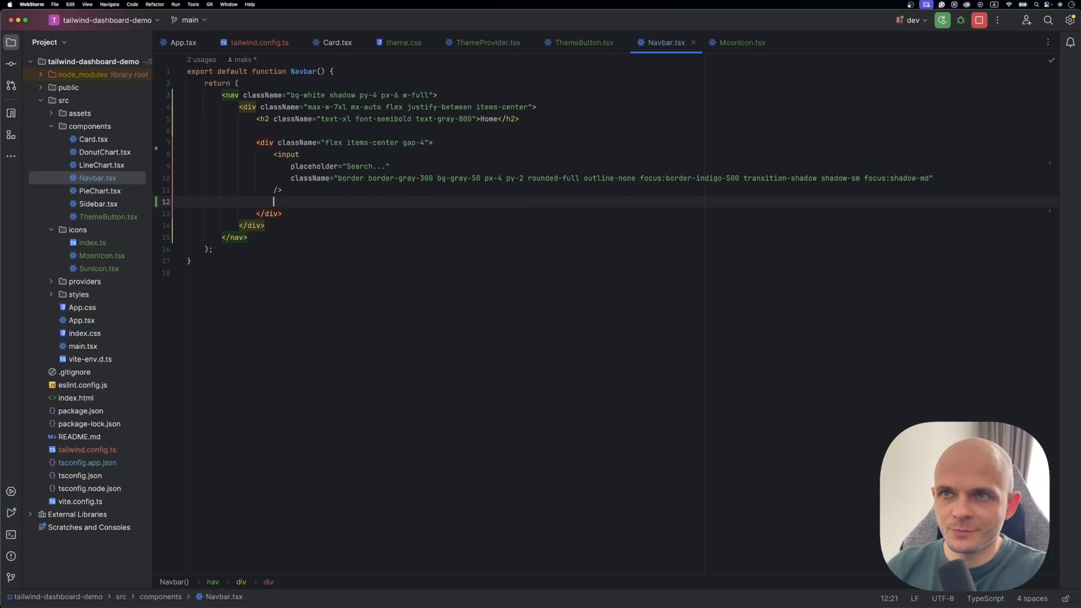
Place the caret on a new empty line below the search input in Navbar.tsx.
{"action": "left_click", "coordinate": [181, 42]}
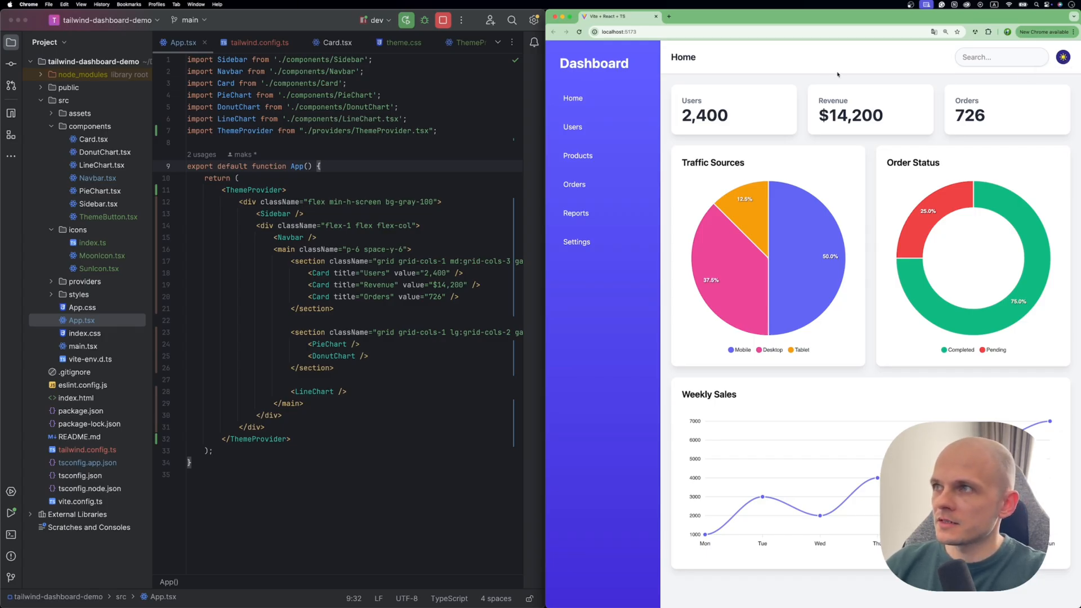
{"action": "mouse_move", "coordinate": [698, 271]}
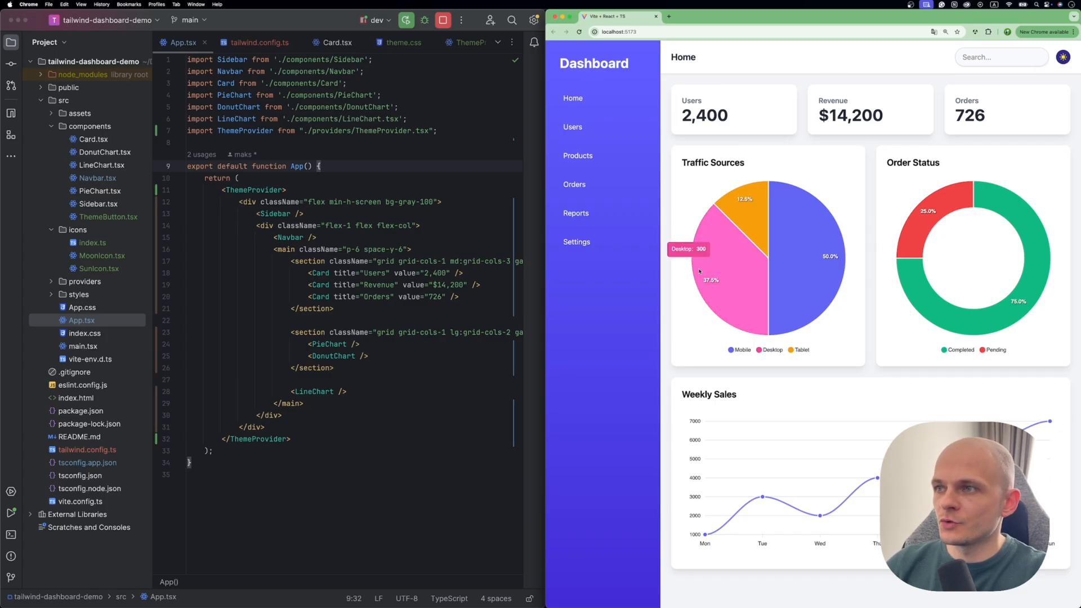
{"action": "mouse_move", "coordinate": [719, 177]}
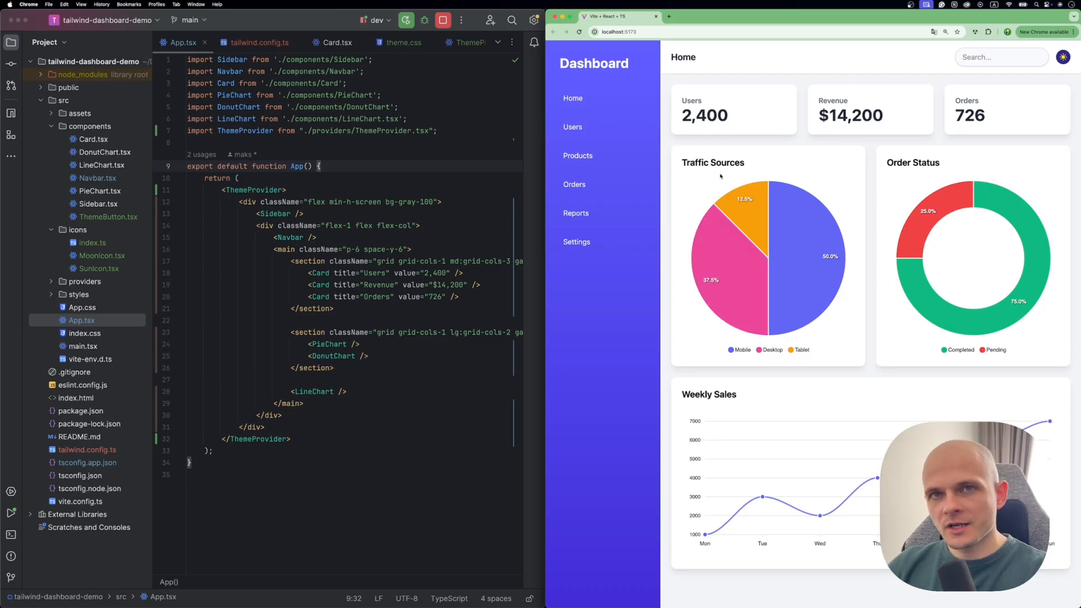
{"action": "mouse_move", "coordinate": [352, 193]}
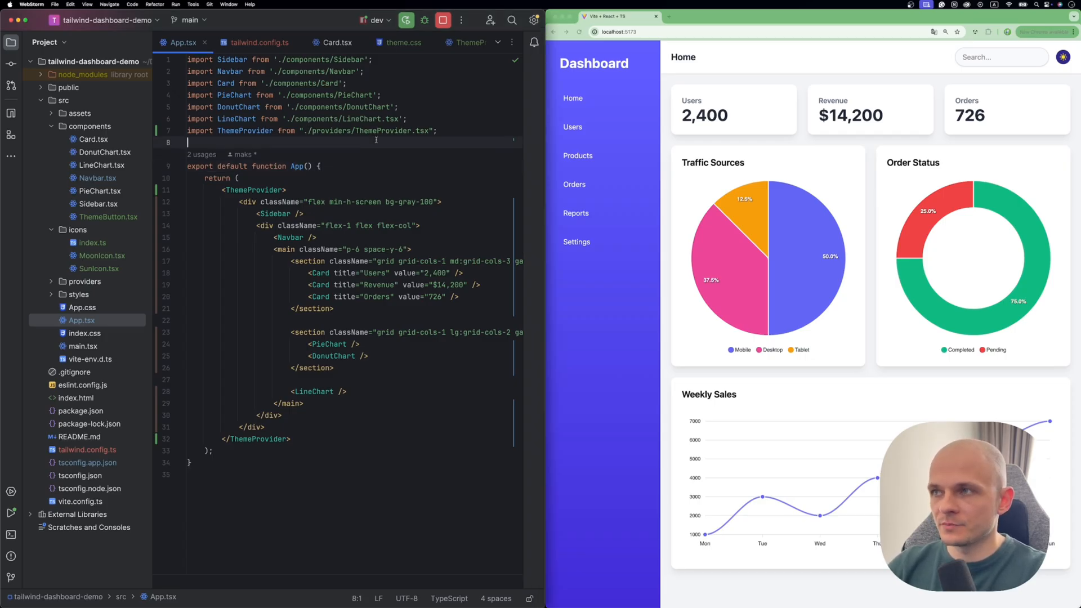
{"action": "mouse_move", "coordinate": [606, 178]}
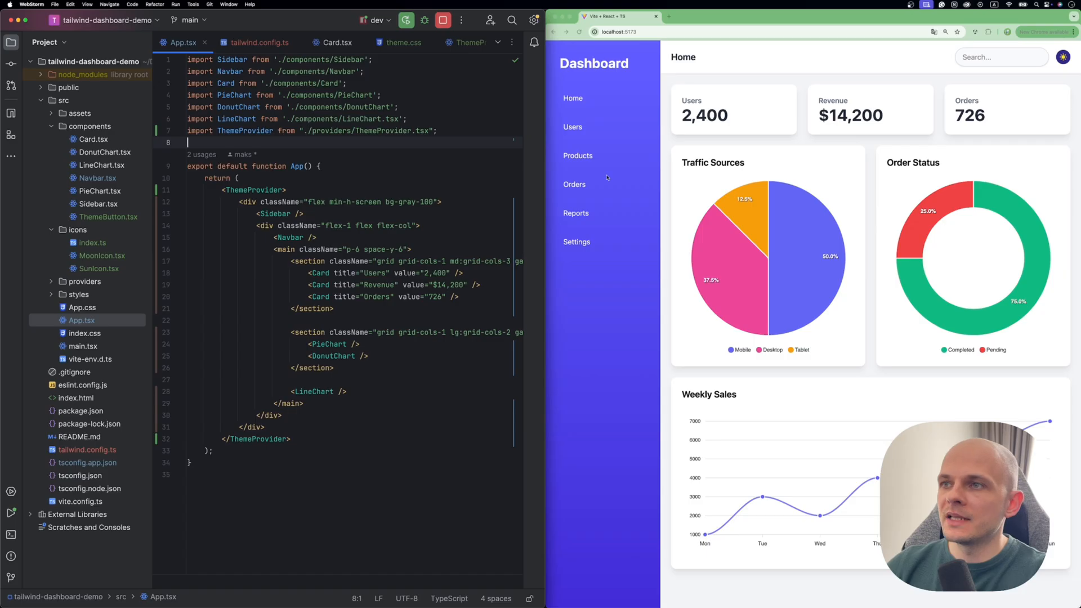
{"action": "mouse_move", "coordinate": [757, 172]}
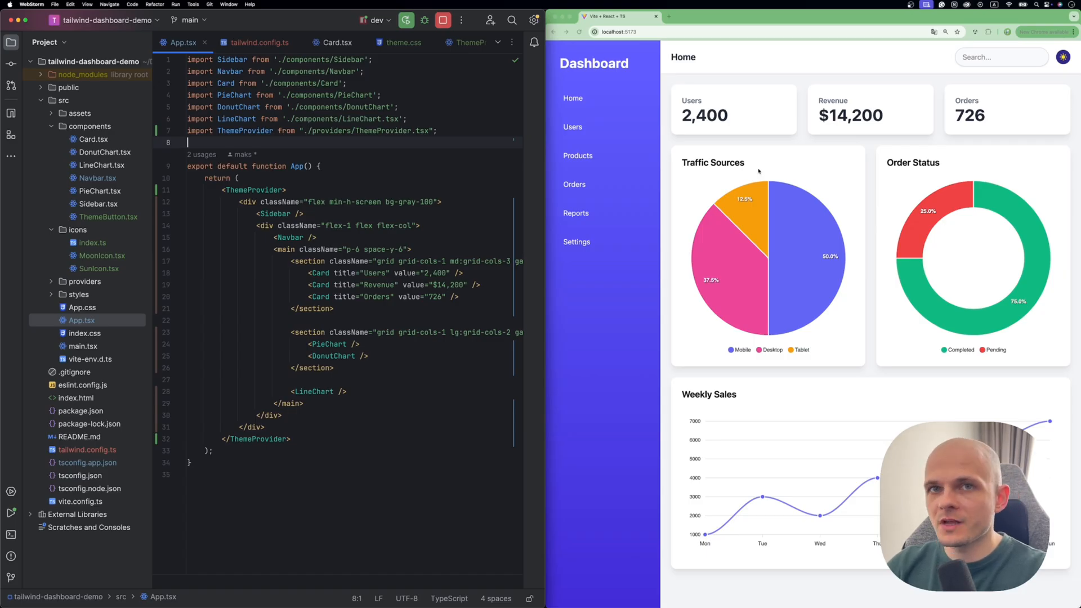
Add import './styles/theme.css' to App.tsx and select the root div's bg-gray-100 class for replacement with bg-theme.
{"action": "left_click", "coordinate": [441, 130]}
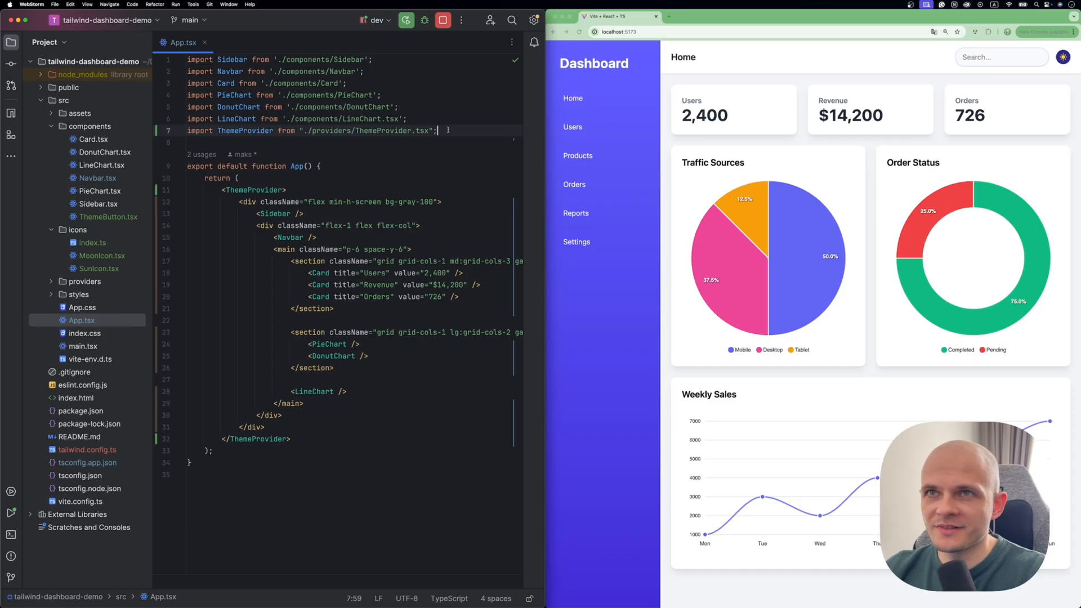
{"action": "type", "text": "import './styles/theme.css';"}
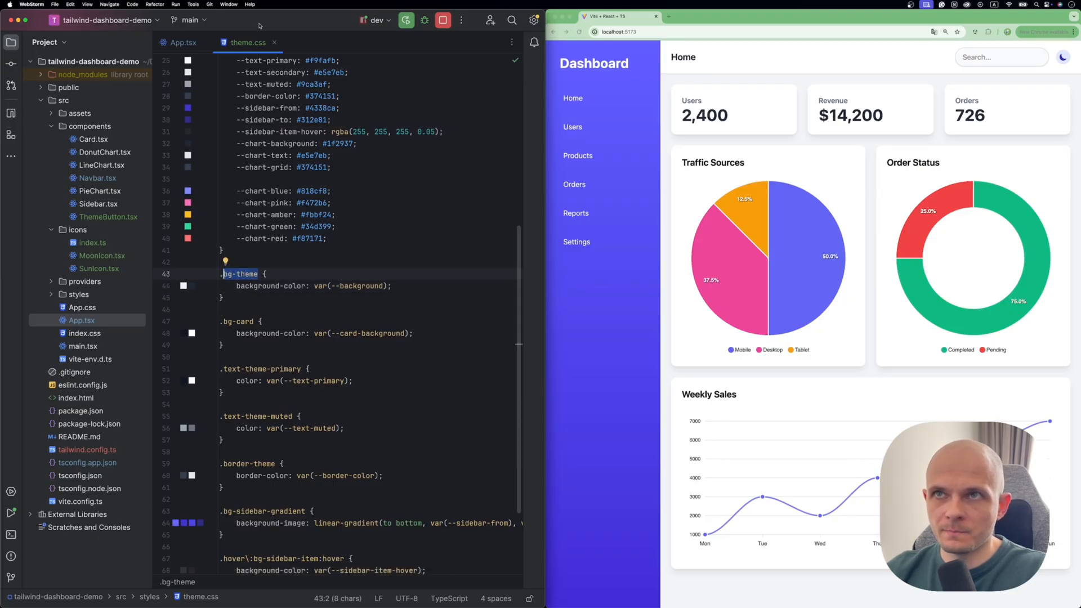
{"action": "left_click", "coordinate": [183, 41]}
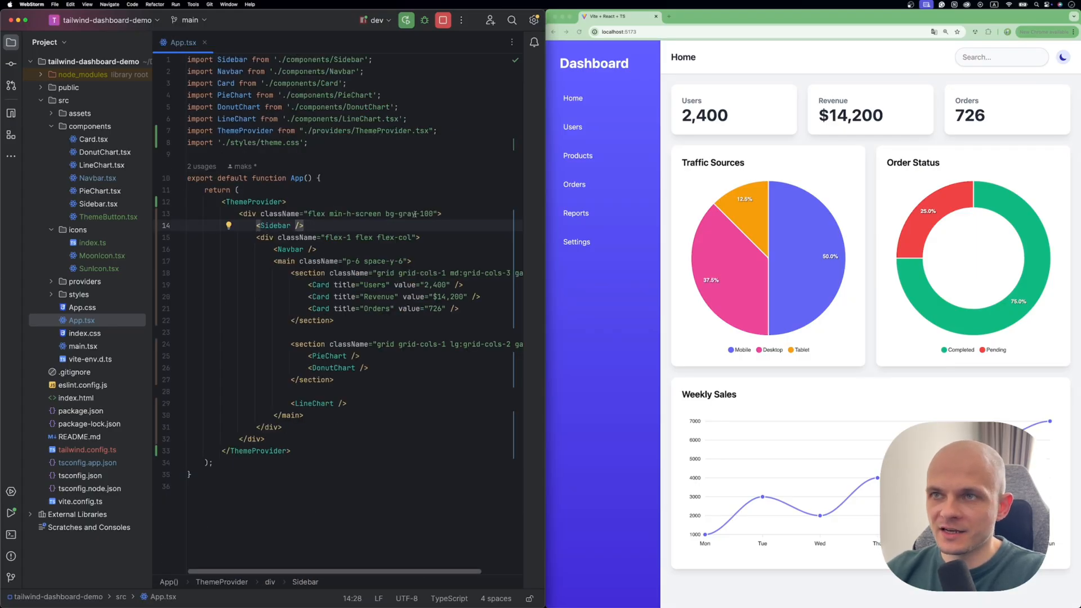
{"action": "double_click", "coordinate": [406, 214]}
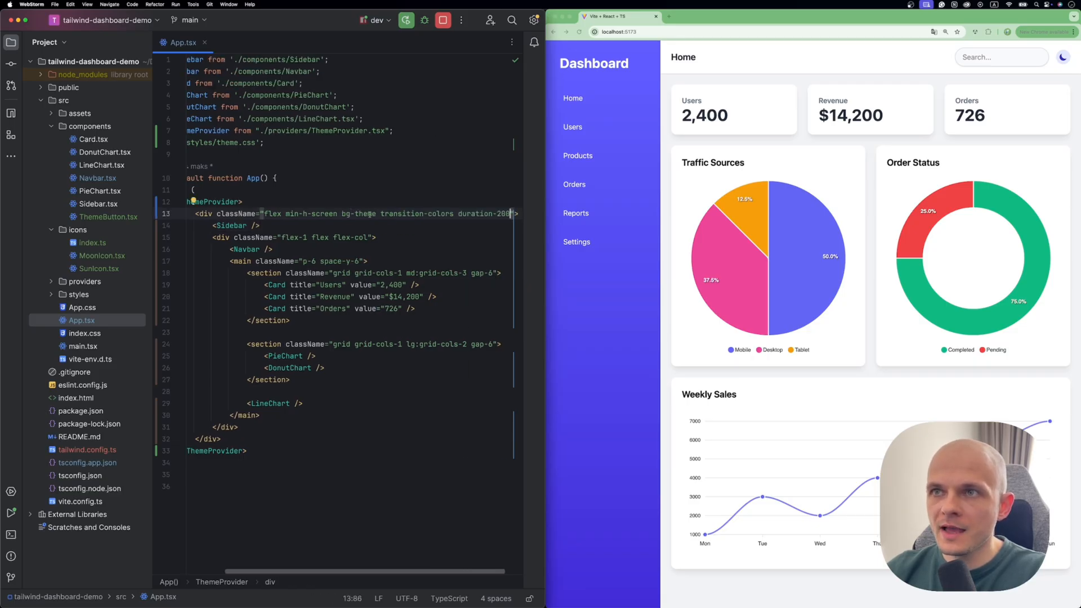
{"action": "scroll", "scroll_direction": "left", "scroll_amount": 3}
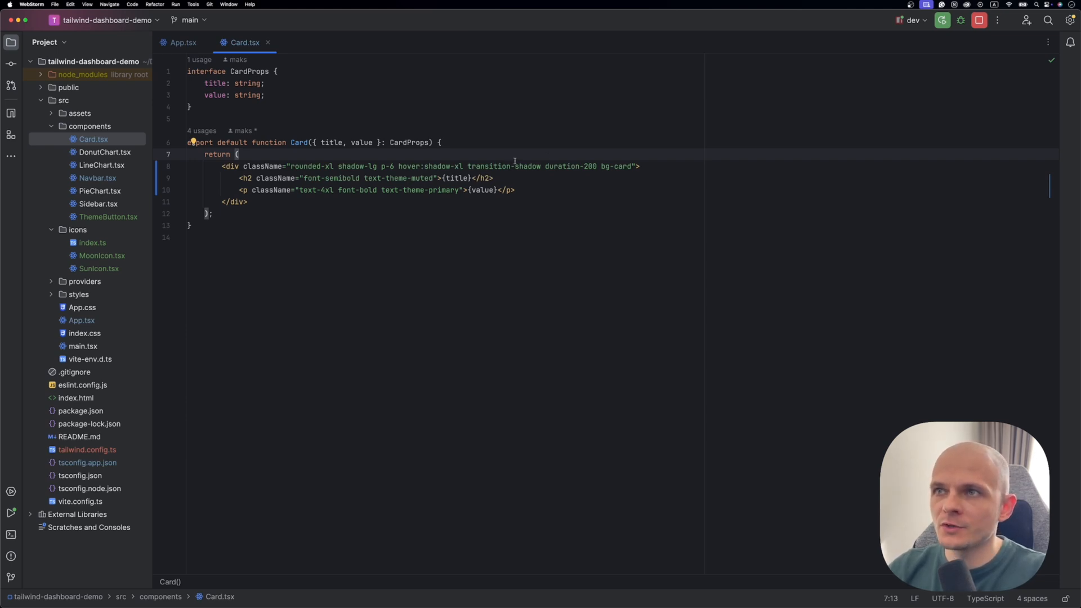
Edit the Card class list to use bg-card and text-theme classes in place of the old ones.
{"action": "left_click", "coordinate": [514, 166]}
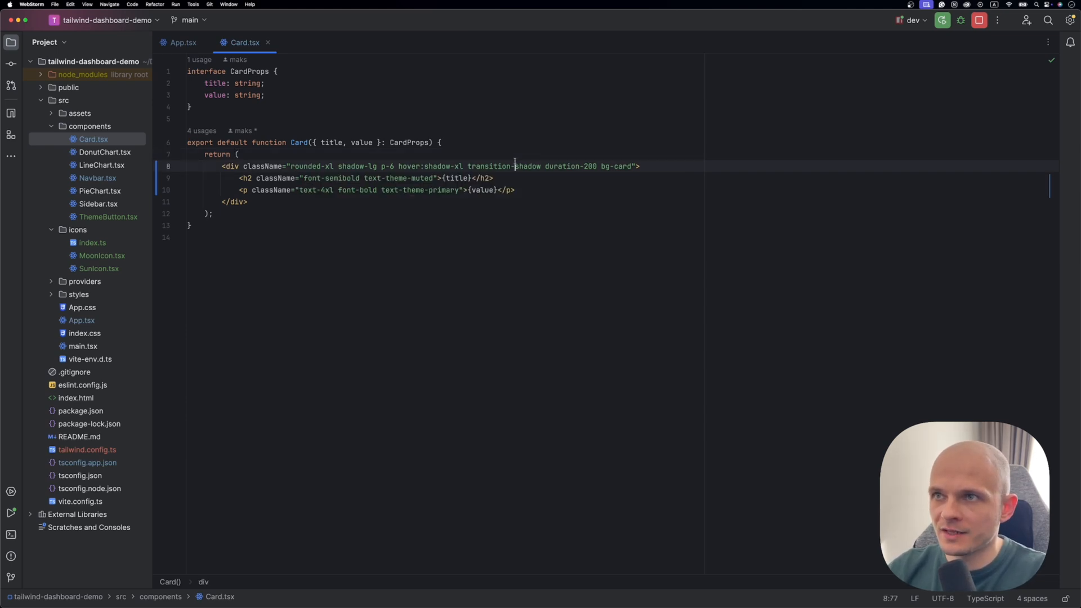
{"action": "double_click", "coordinate": [475, 167]}
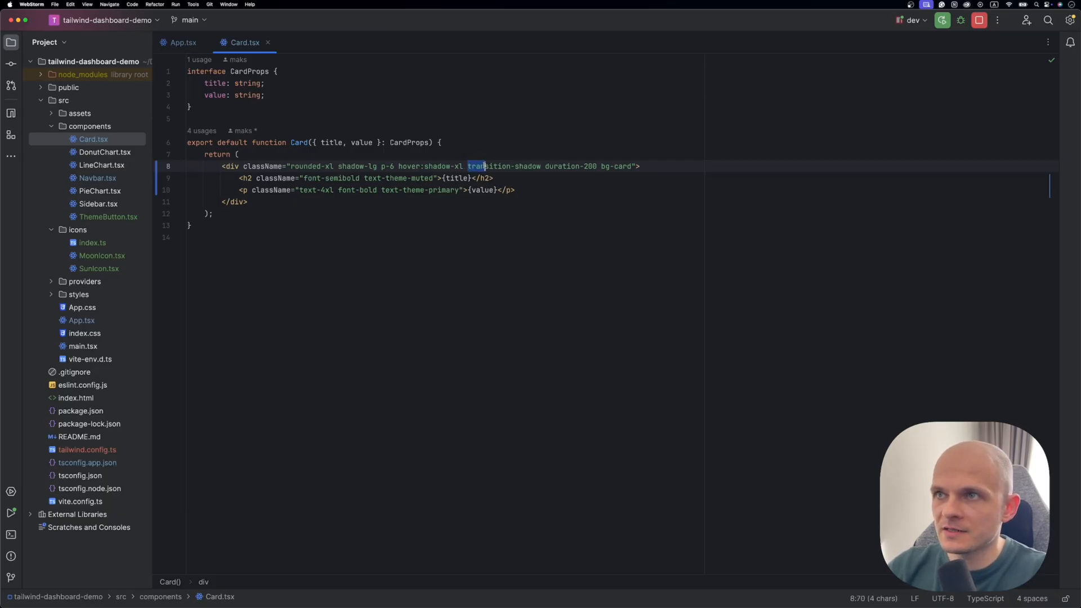
{"action": "left_click", "coordinate": [237, 154]}
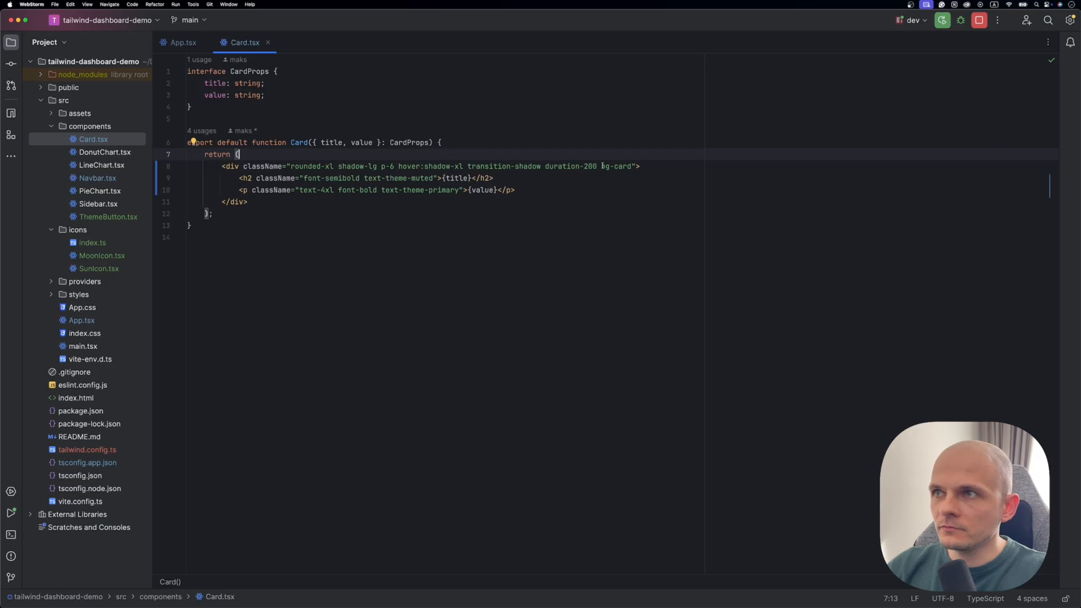
{"action": "double_click", "coordinate": [615, 166]}
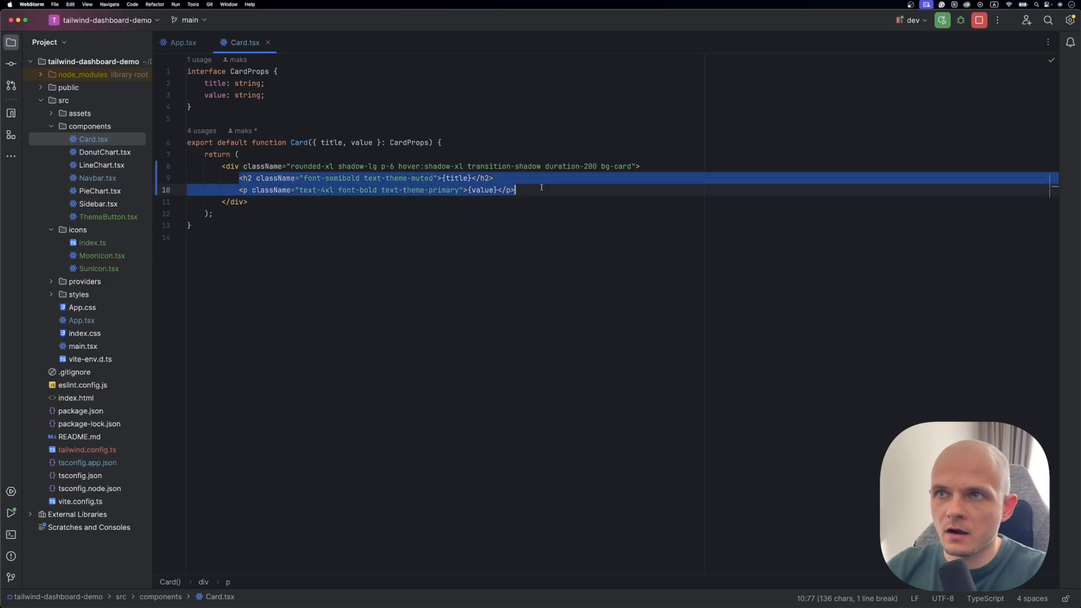
Switch to Navbar.tsx and select its container class to apply bg-card and theme classes.
{"action": "left_click", "coordinate": [312, 41]}
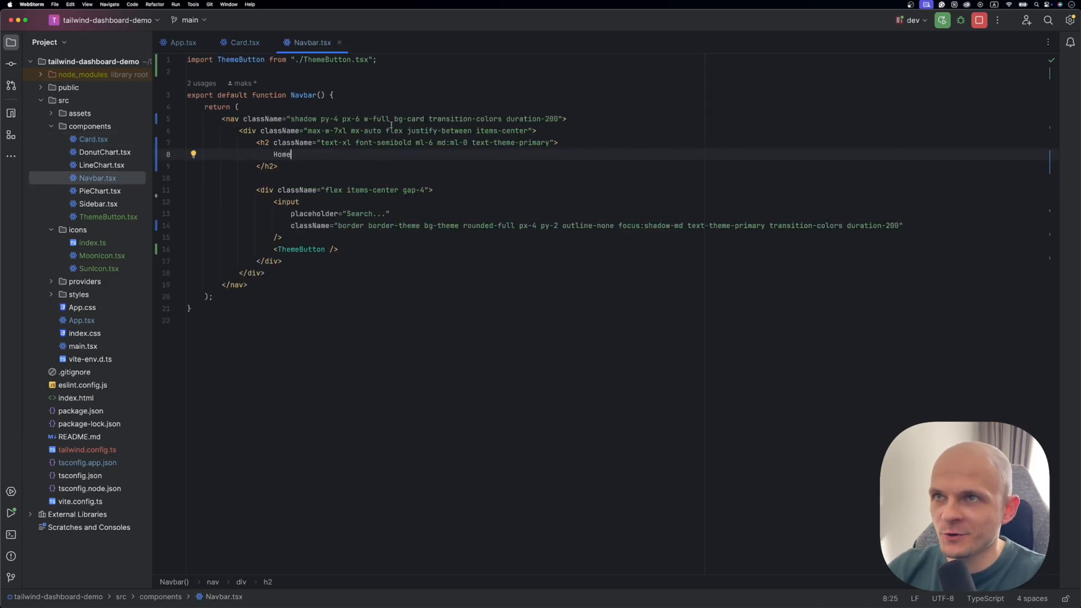
{"action": "double_click", "coordinate": [410, 118]}
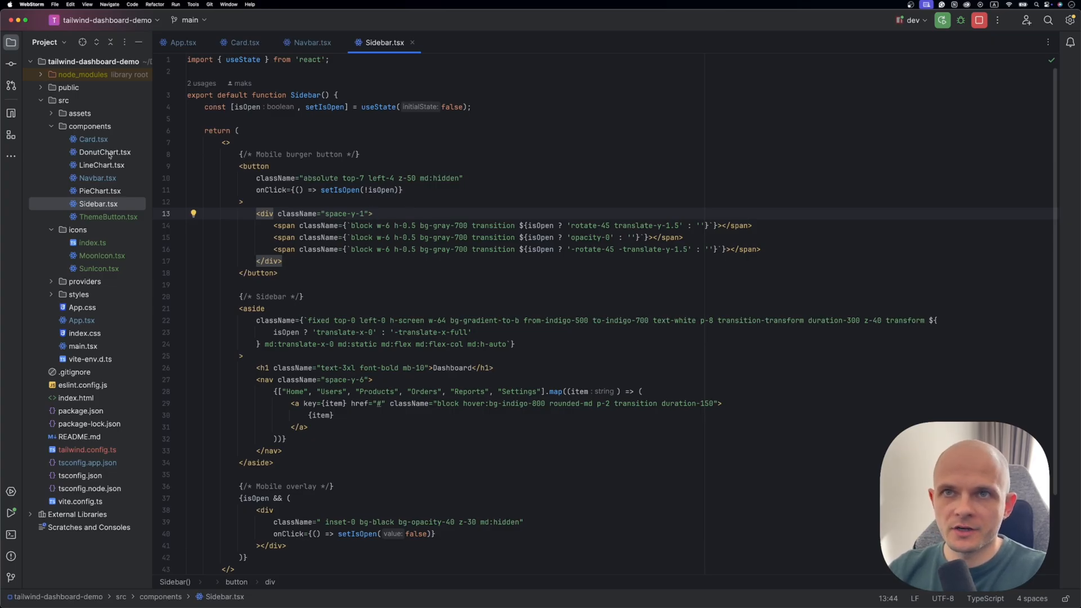
Set PieChart's foreColor and background to var(--chart-text) and var(--chart-background).
{"action": "left_click", "coordinate": [100, 191]}
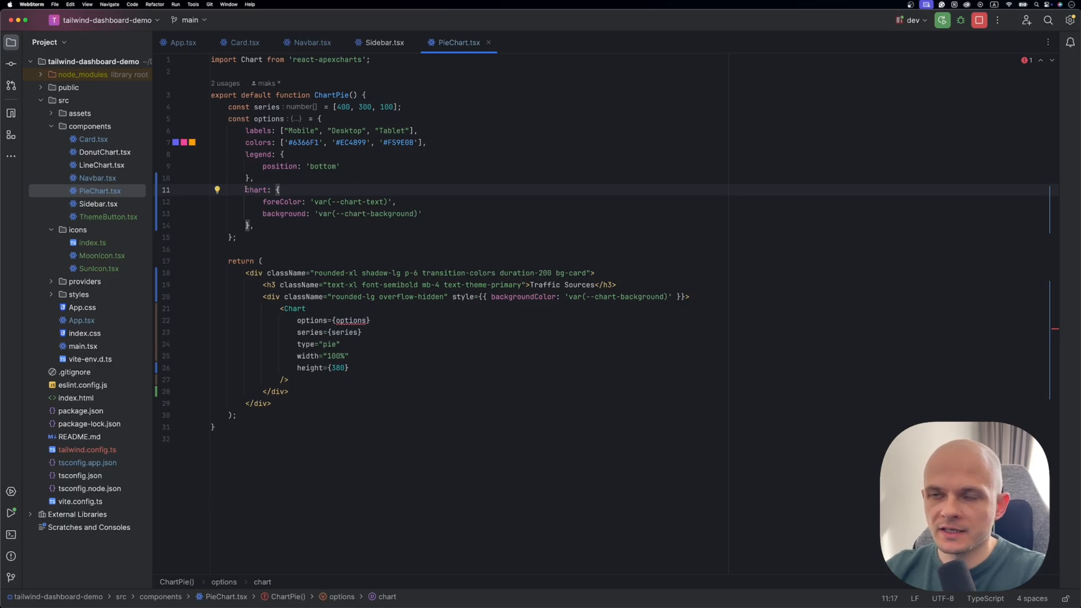
{"action": "left_click_drag", "start_coordinate": [245, 189], "coordinate": [253, 225]}
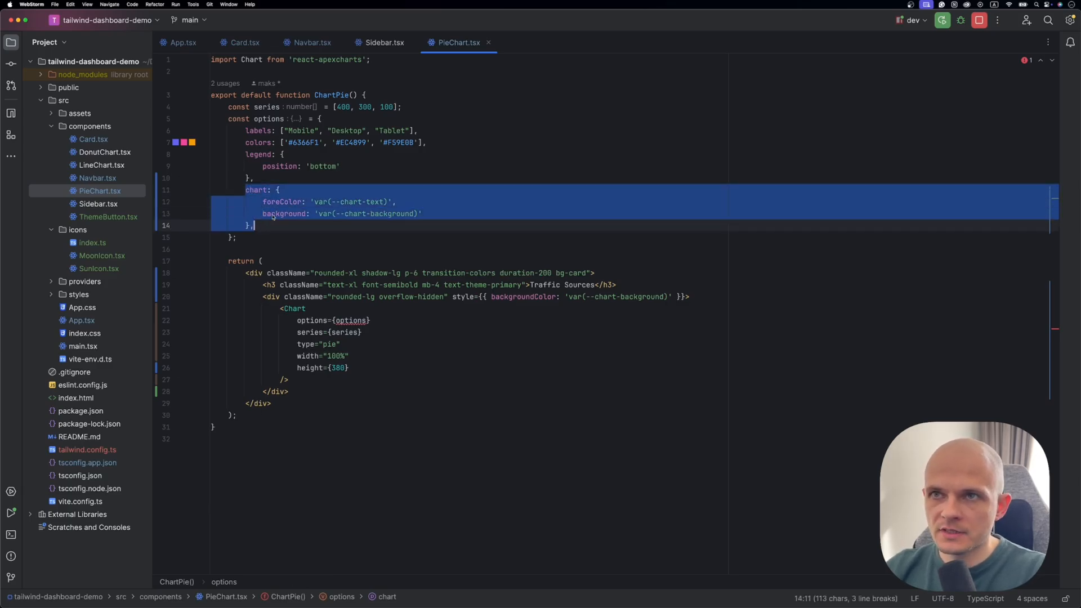
{"action": "left_click", "coordinate": [276, 202]}
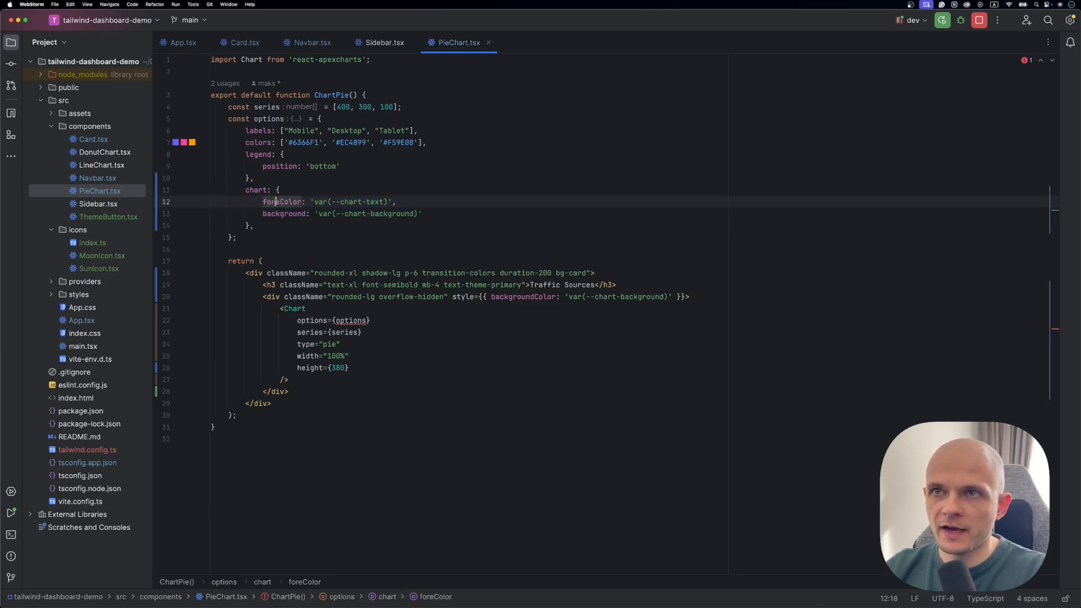
{"action": "double_click", "coordinate": [284, 213]}
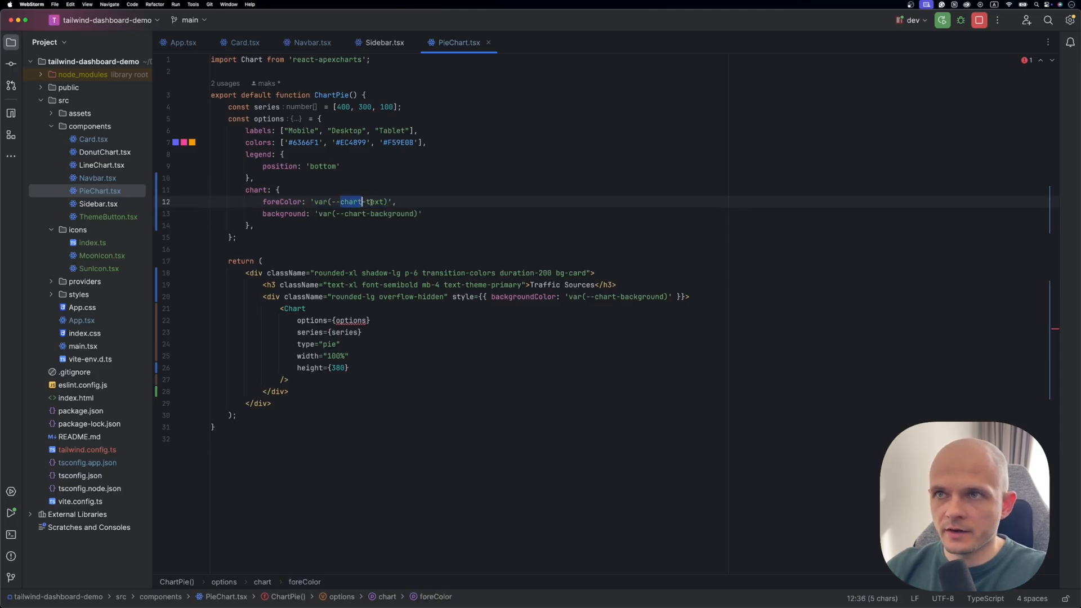
{"action": "left_click", "coordinate": [392, 262]}
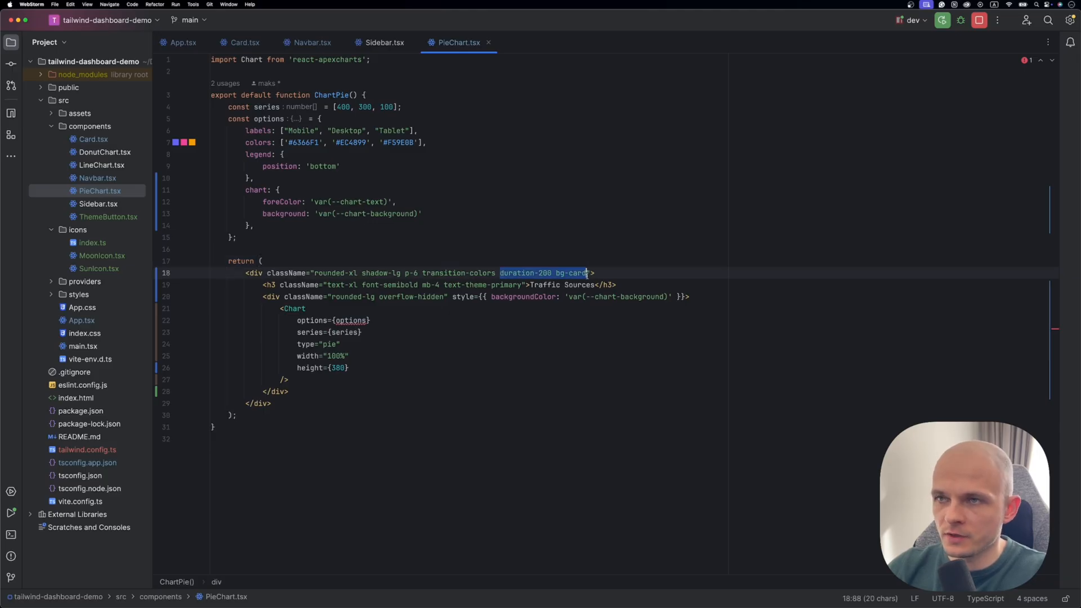
Apply the same chart theme variables to DonutChart.tsx, comparing against PieChart.
{"action": "left_click", "coordinate": [104, 152]}
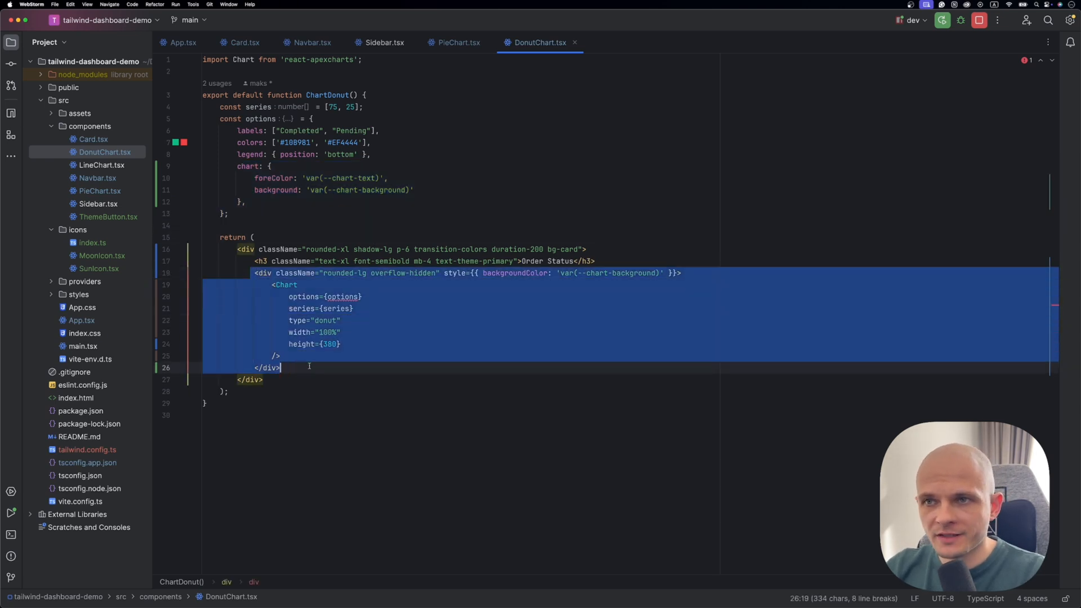
{"action": "left_click", "coordinate": [374, 328]}
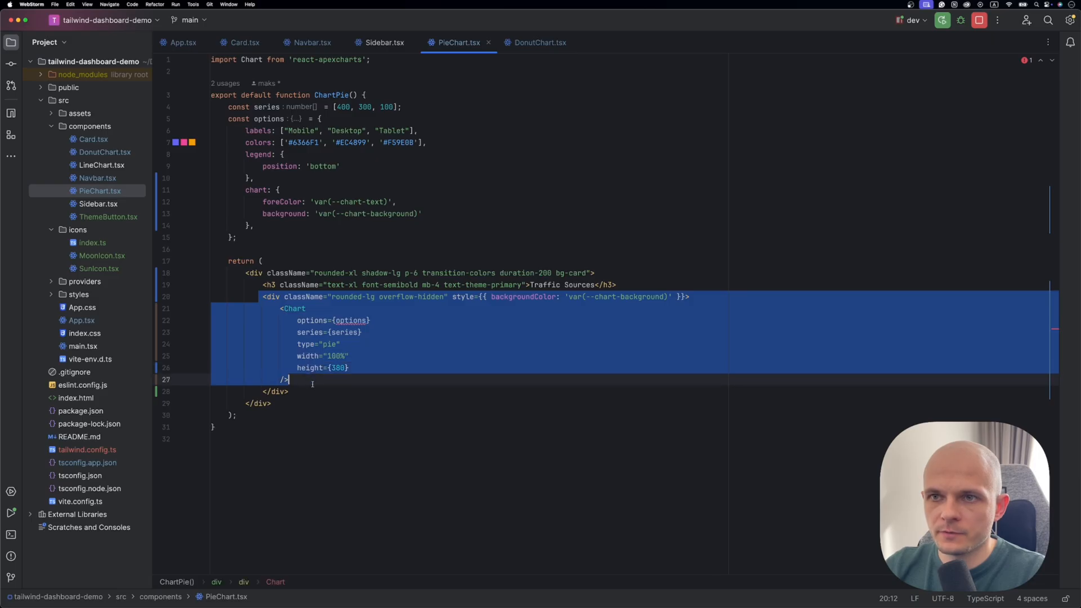
Update LineChart.tsx with useTheme, chart text/background variables, a dark-mode tooltip theme and a bg-card wrapper.
{"action": "left_click", "coordinate": [620, 43]}
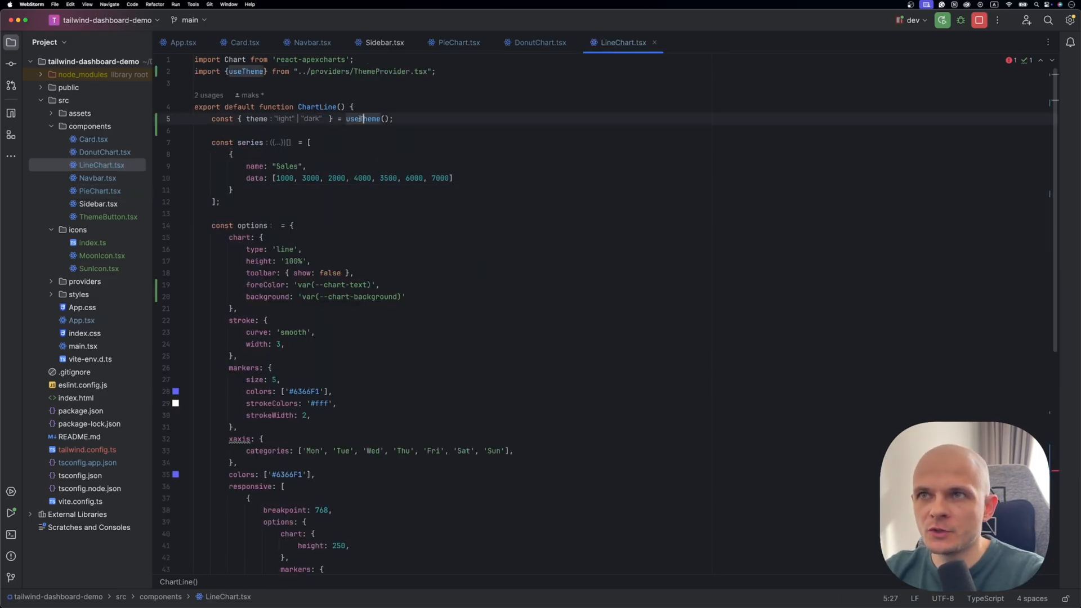
{"action": "double_click", "coordinate": [362, 119]}
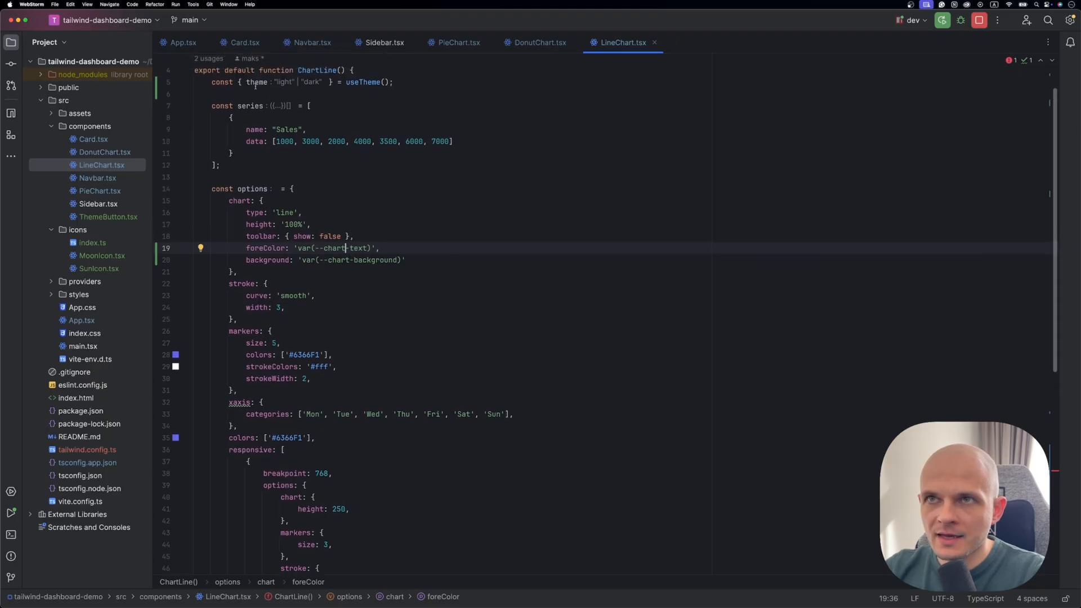
{"action": "scroll", "scroll_direction": "down", "scroll_amount": 3}
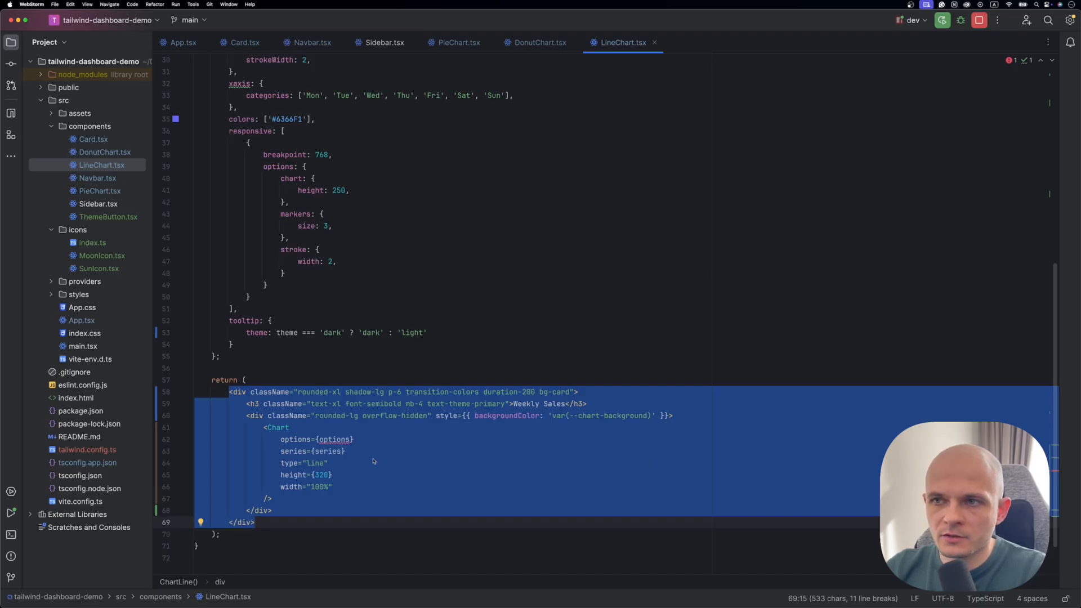
{"action": "left_click", "coordinate": [335, 474]}
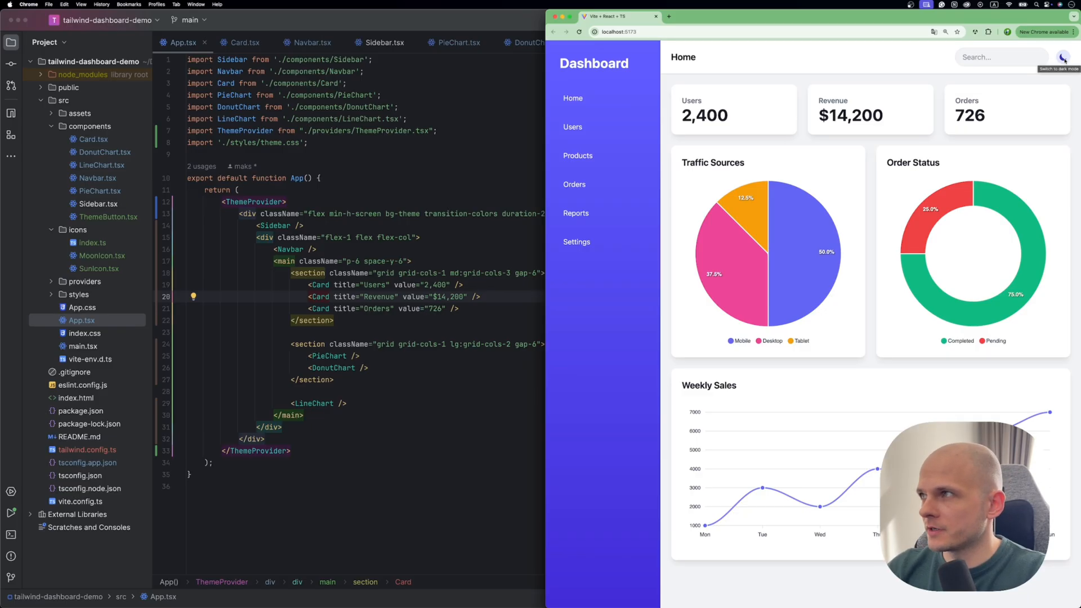
Toggle the dashboard into dark mode from the navbar theme button in Chrome.
{"action": "left_click", "coordinate": [1062, 57]}
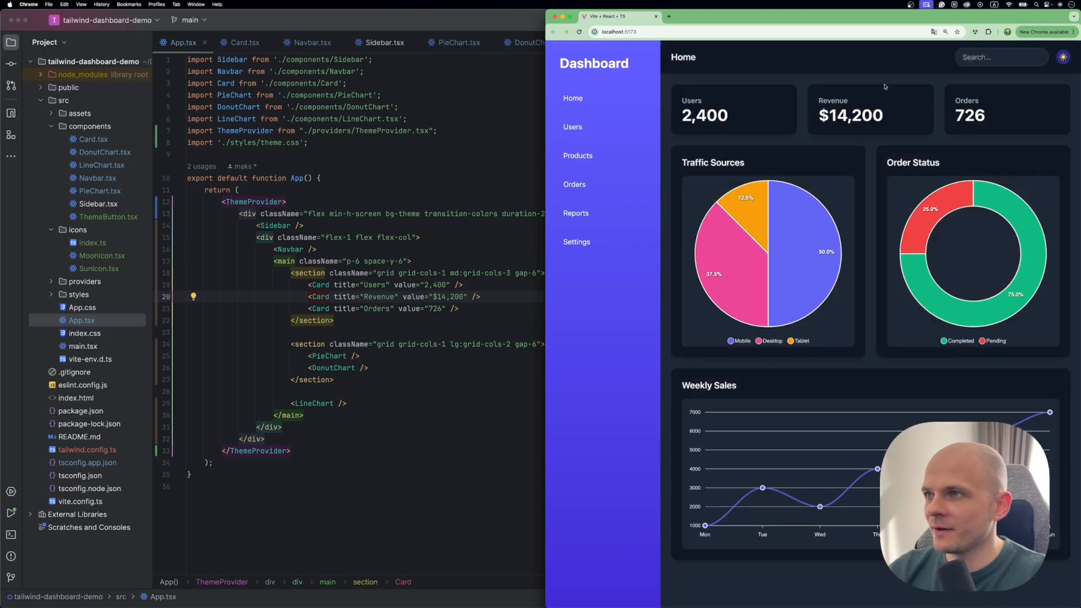
{"action": "mouse_move", "coordinate": [685, 176]}
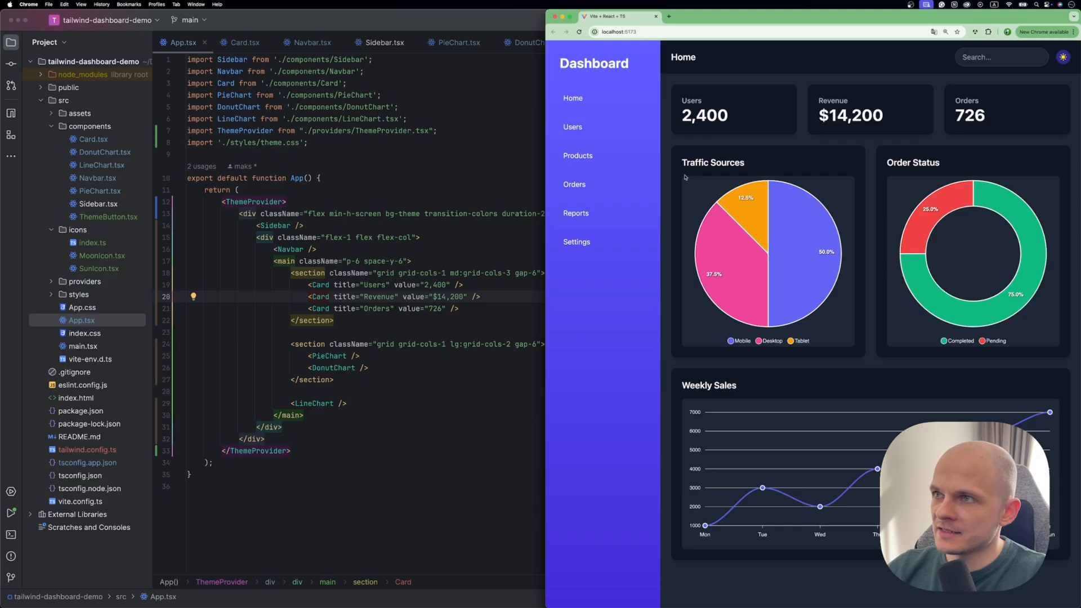
{"action": "mouse_move", "coordinate": [865, 386]}
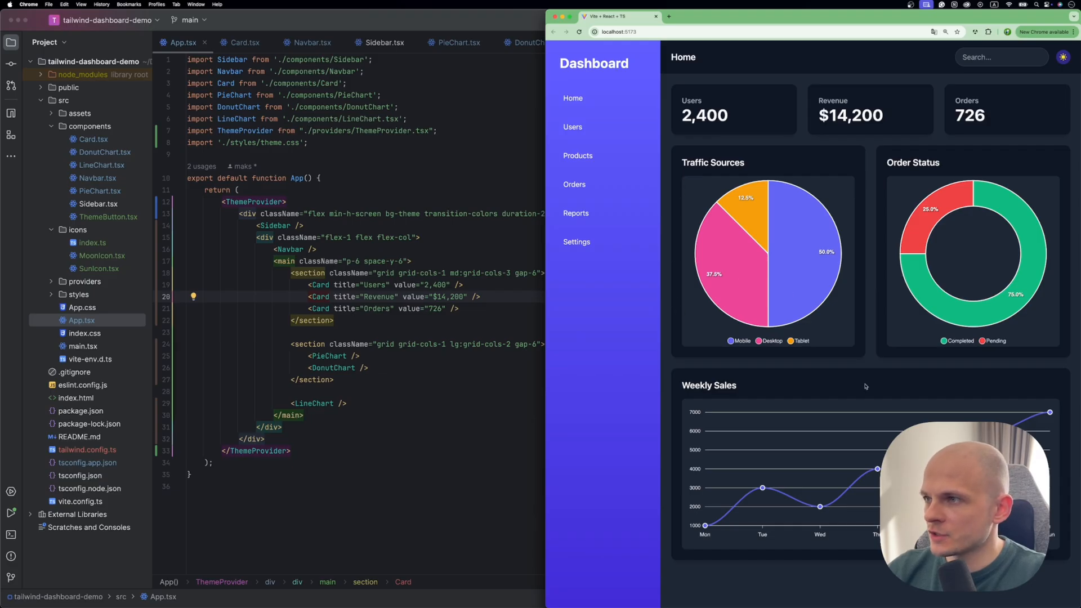
{"action": "mouse_move", "coordinate": [695, 330]}
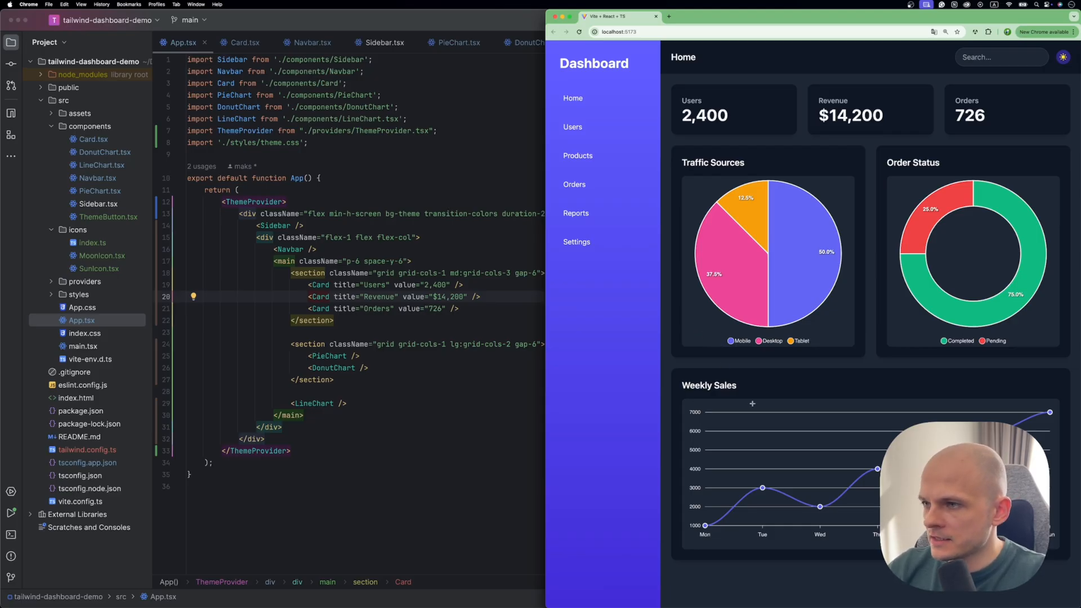
{"action": "mouse_move", "coordinate": [874, 468]}
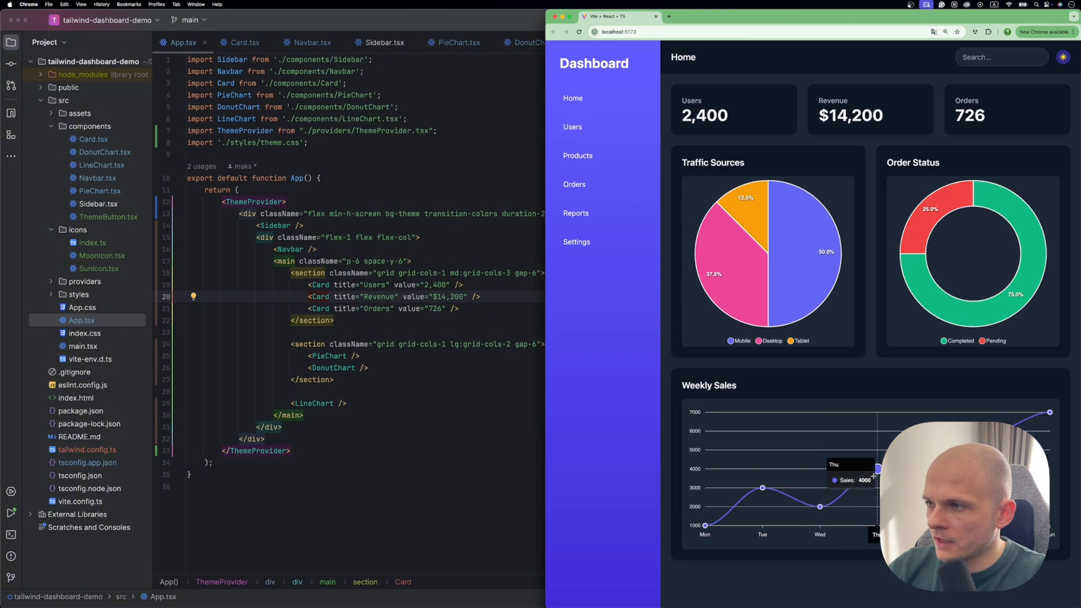
{"action": "mouse_move", "coordinate": [763, 488]}
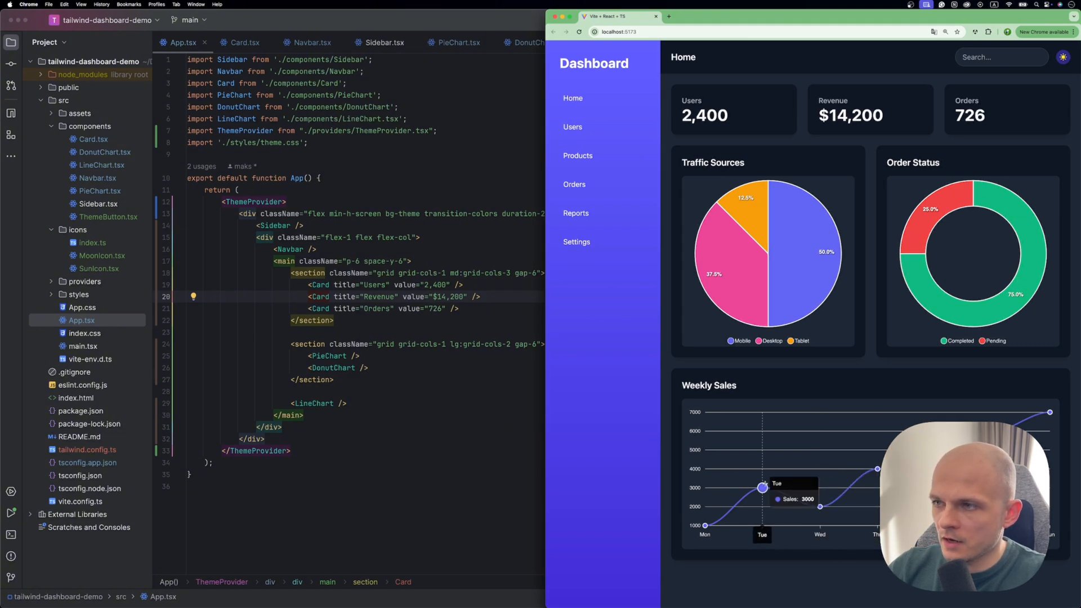
{"action": "mouse_move", "coordinate": [876, 468]}
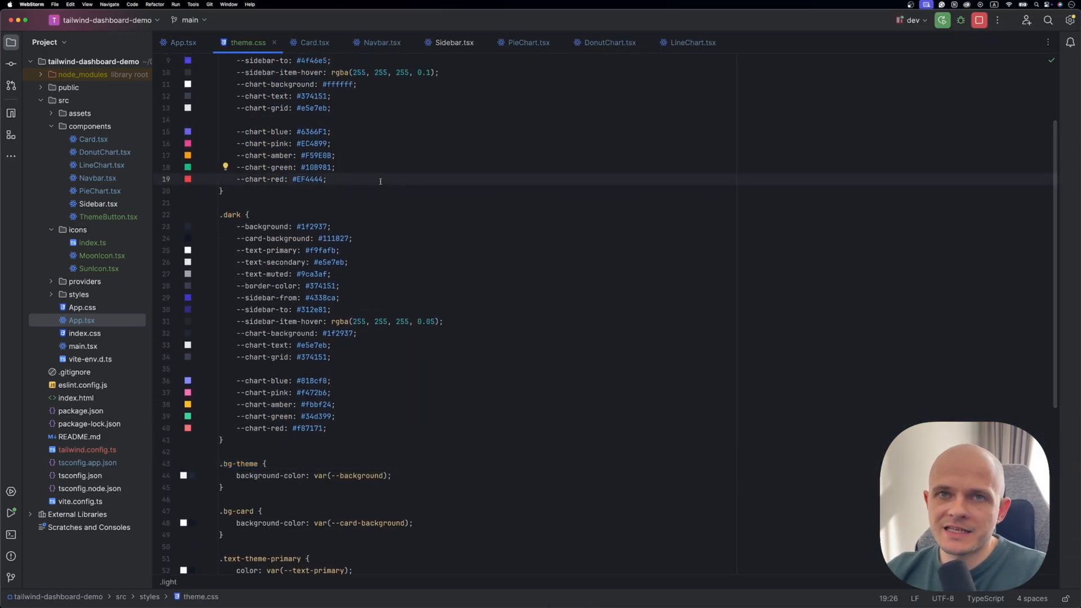
Scroll through theme.css to review the .light and .dark colour variable blocks.
{"action": "scroll", "scroll_direction": "up", "scroll_amount": 3}
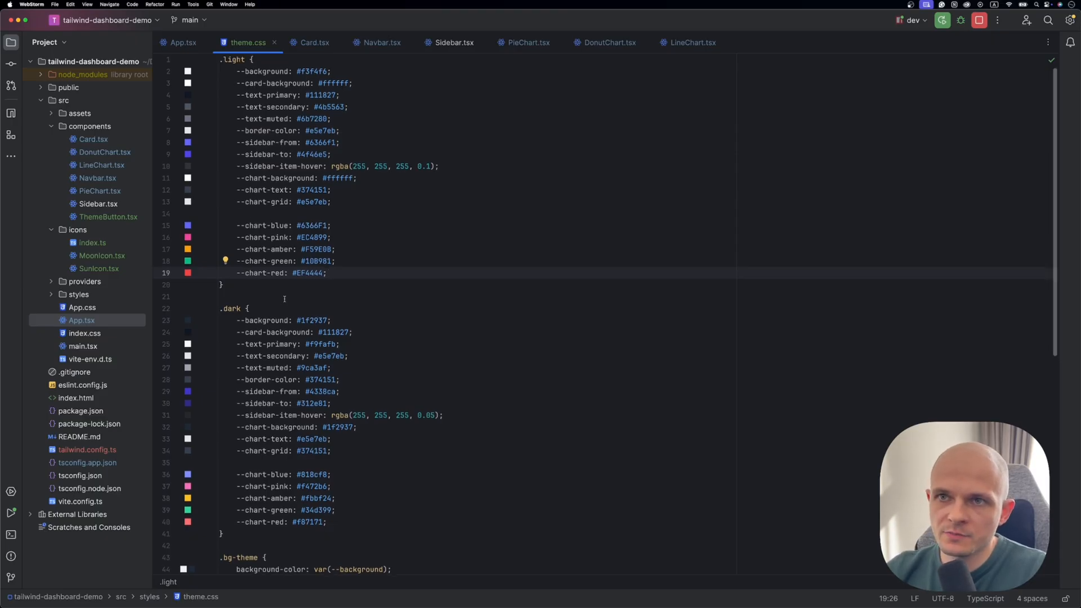
{"action": "scroll", "scroll_direction": "down", "scroll_amount": 3}
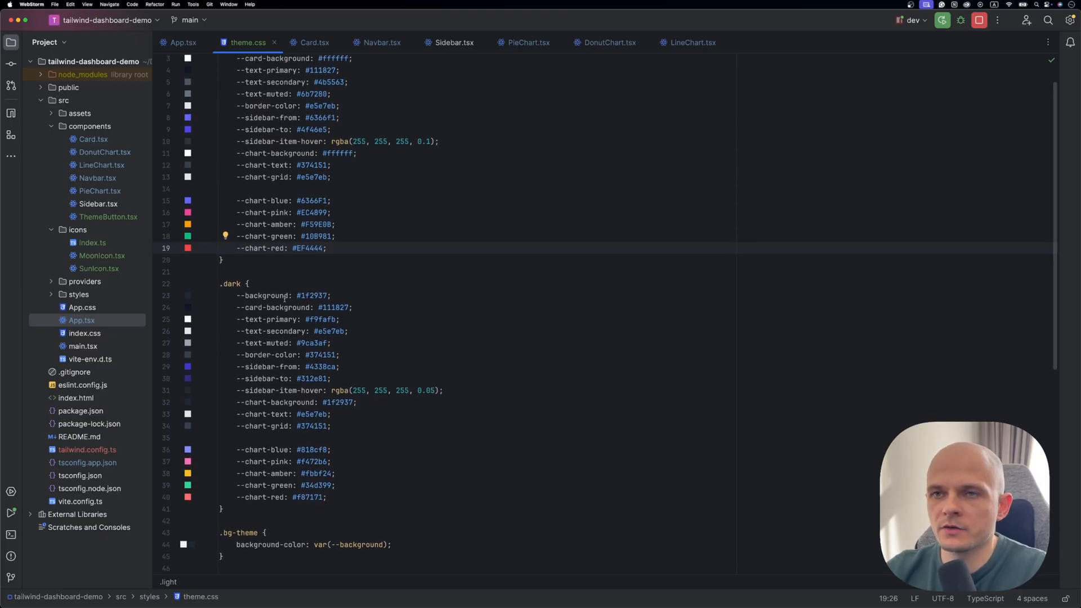
{"action": "scroll", "scroll_direction": "down", "scroll_amount": 3}
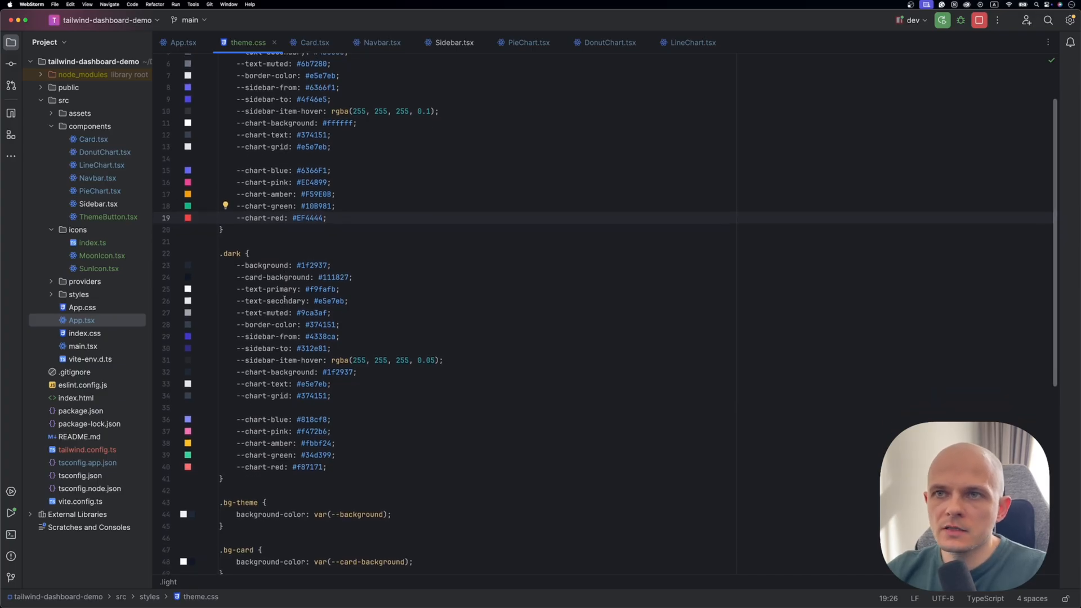
{"action": "scroll", "scroll_direction": "up", "scroll_amount": 3}
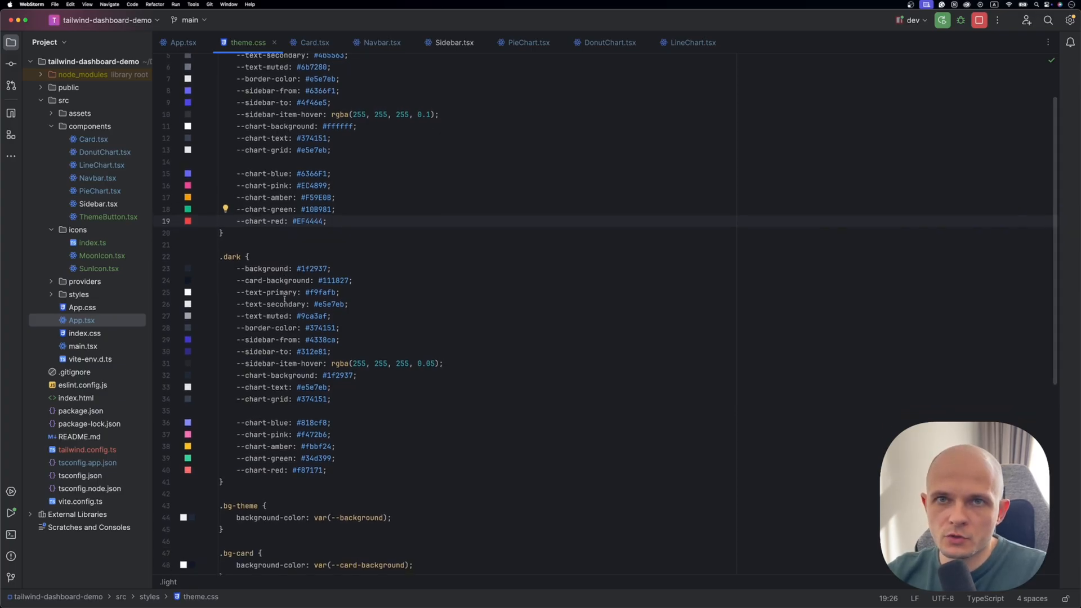